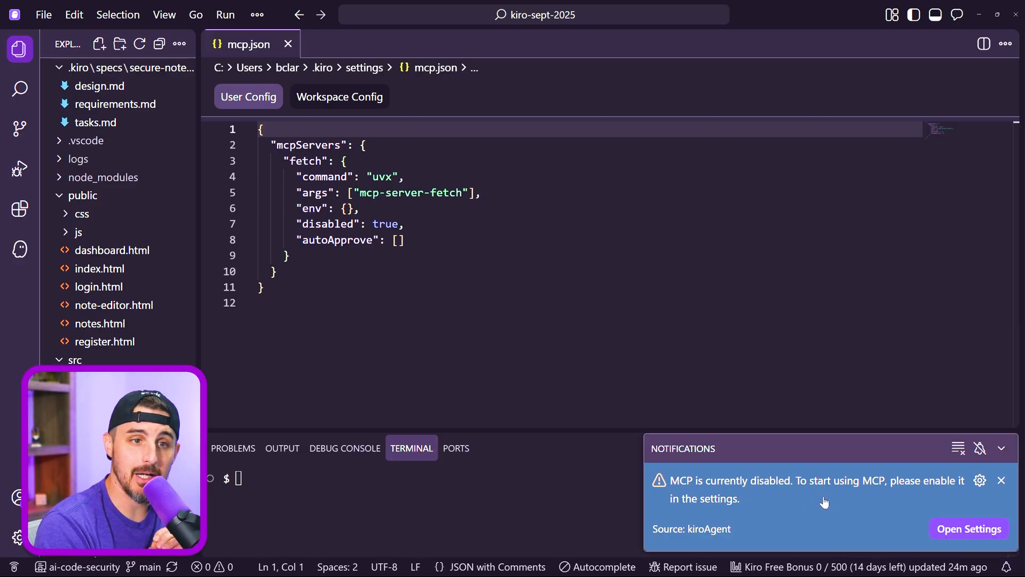
mouse_move(696, 485)
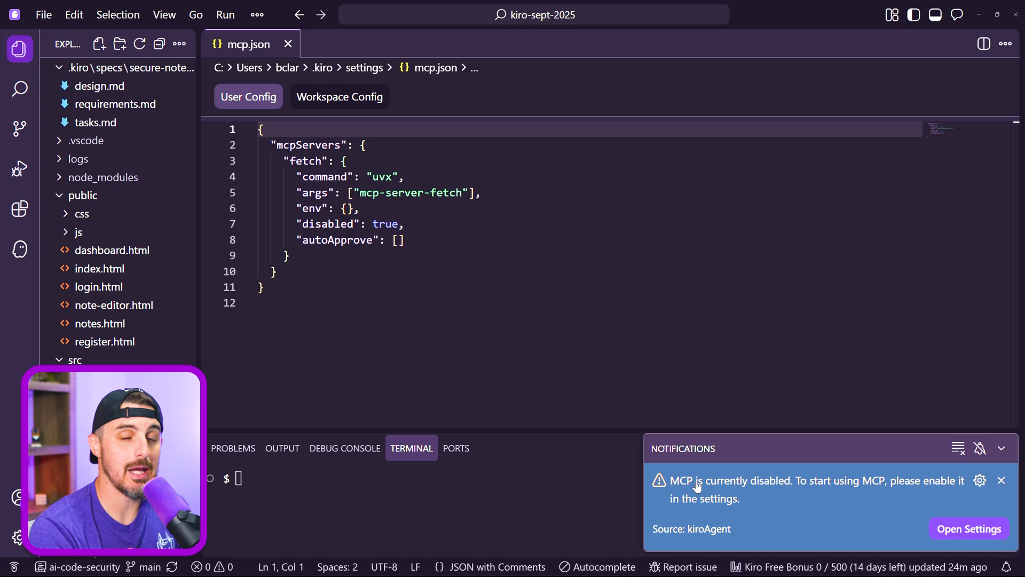
mouse_move(856, 490)
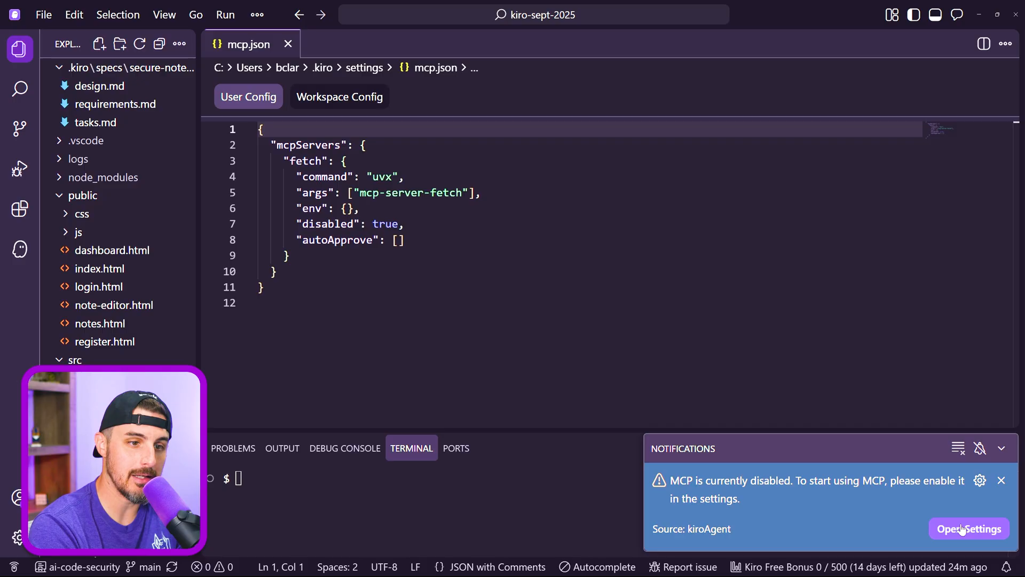
Switch Kiro's Configure MCP setting from Disabled to Enabled via the notification's settings link.
click(969, 528)
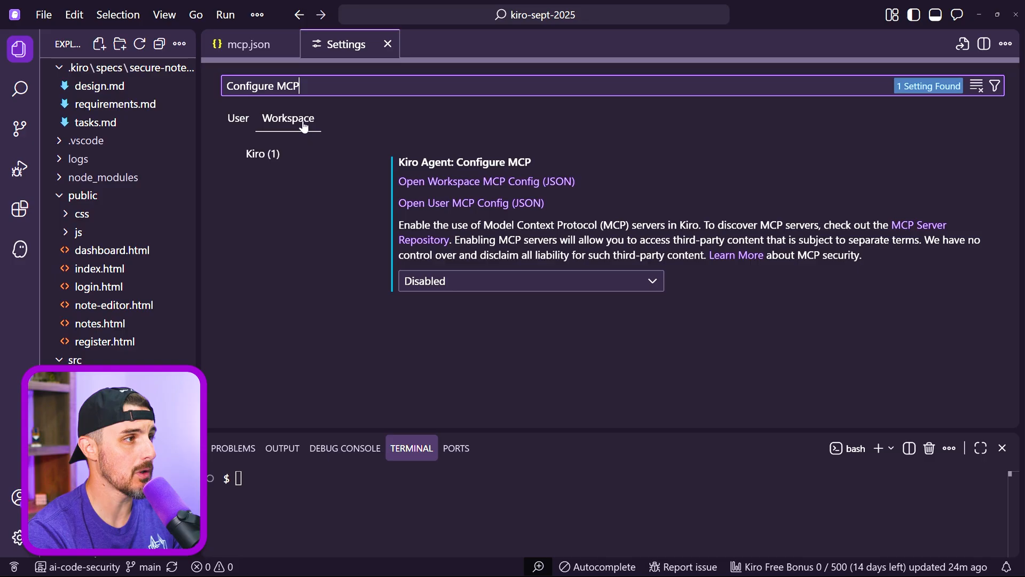
click(529, 281)
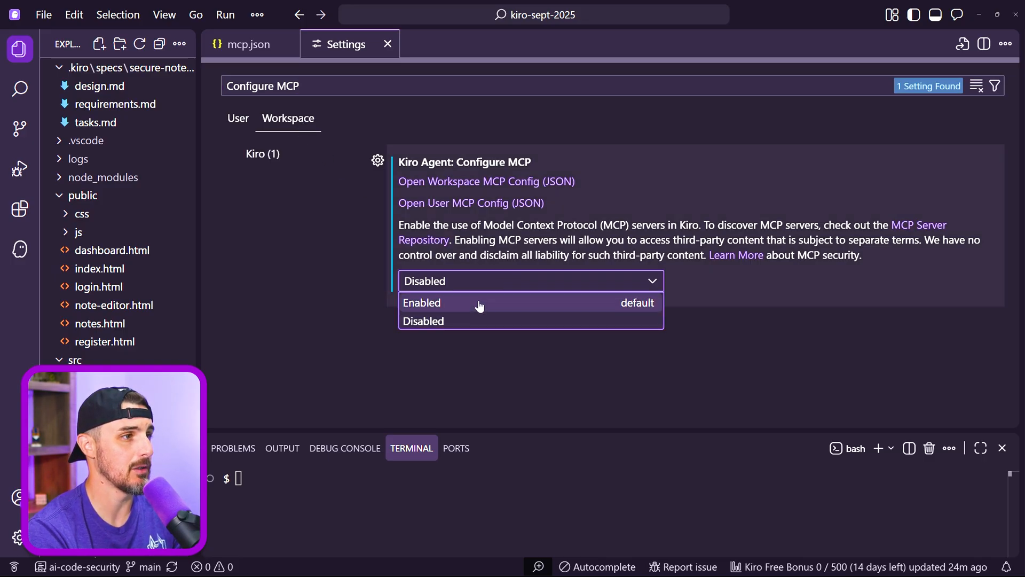
click(421, 302)
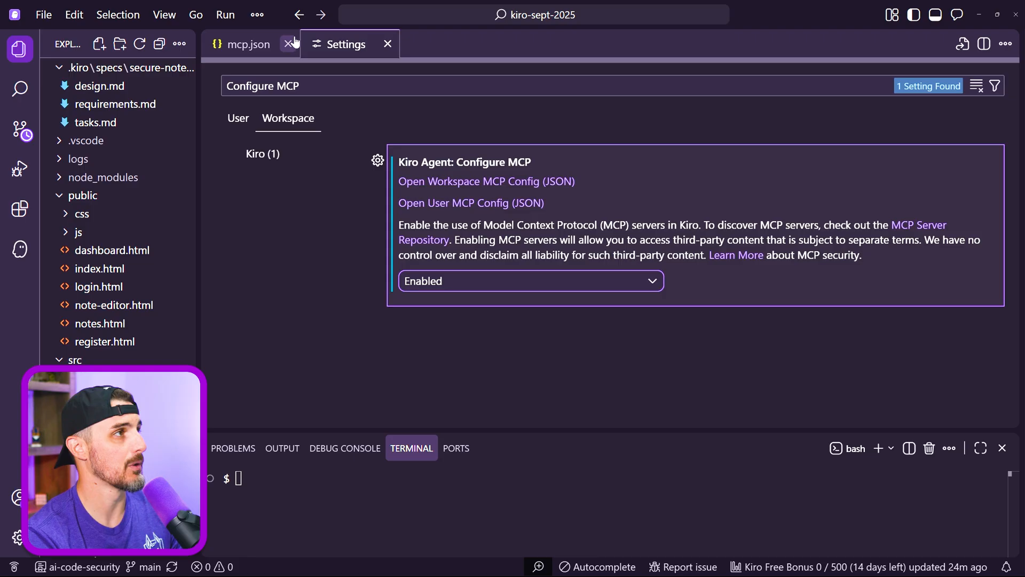
Close Settings and return to the user mcp.json listing the fetch server.
click(386, 44)
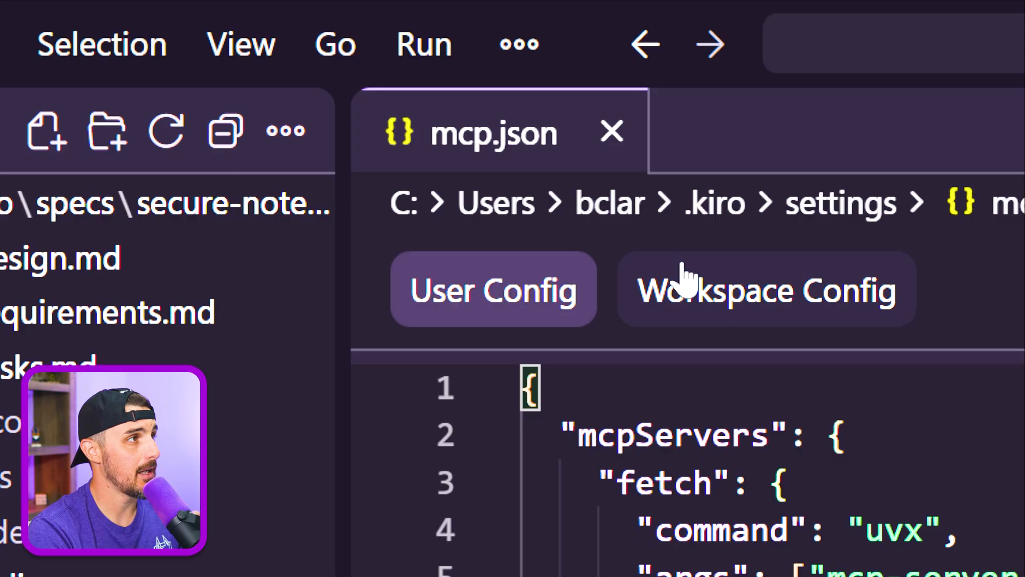
click(764, 289)
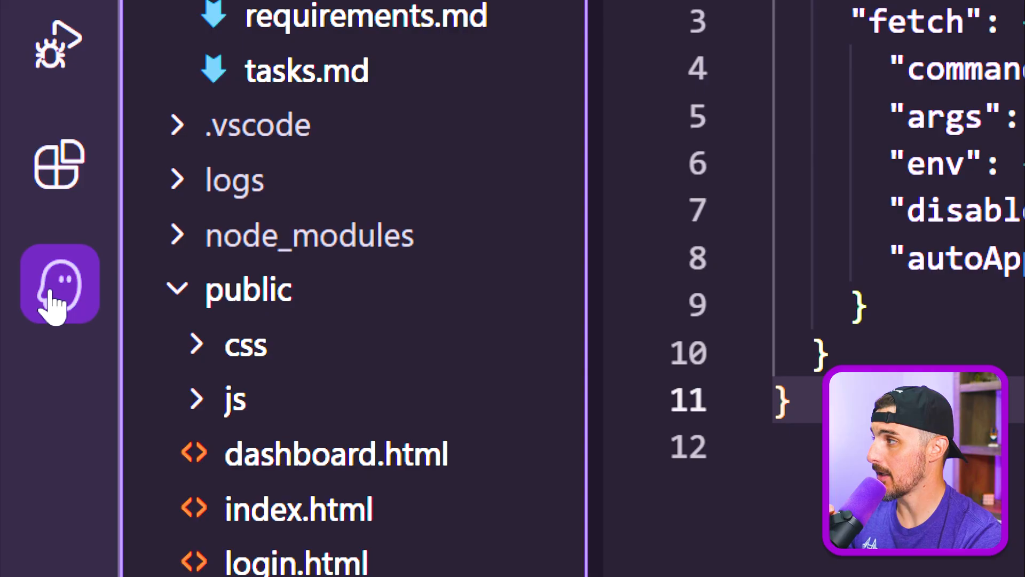
Create the workspace mcp.json with an empty mcpServers block from the Kiro MCP Servers panel.
click(59, 282)
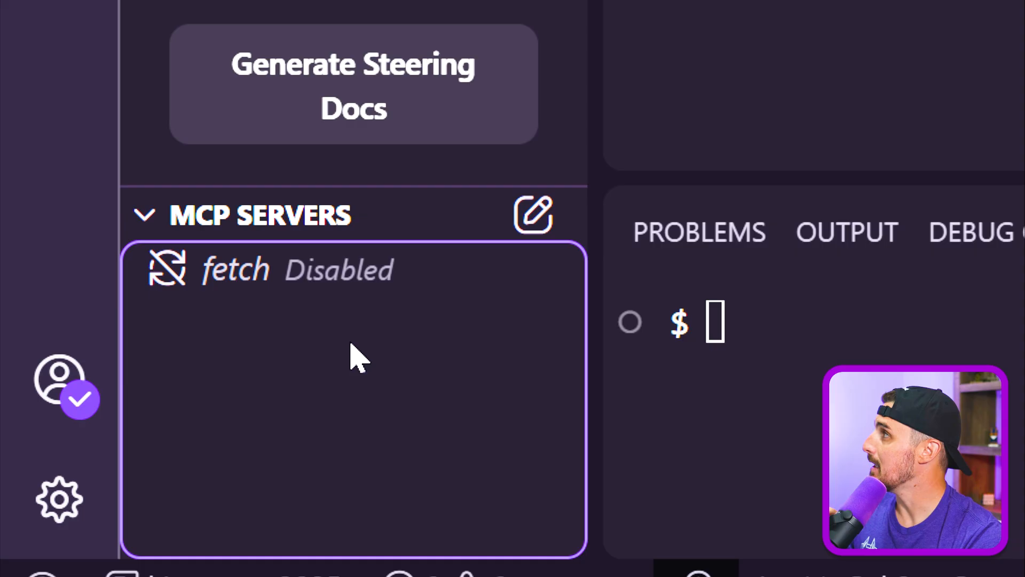
mouse_move(362, 422)
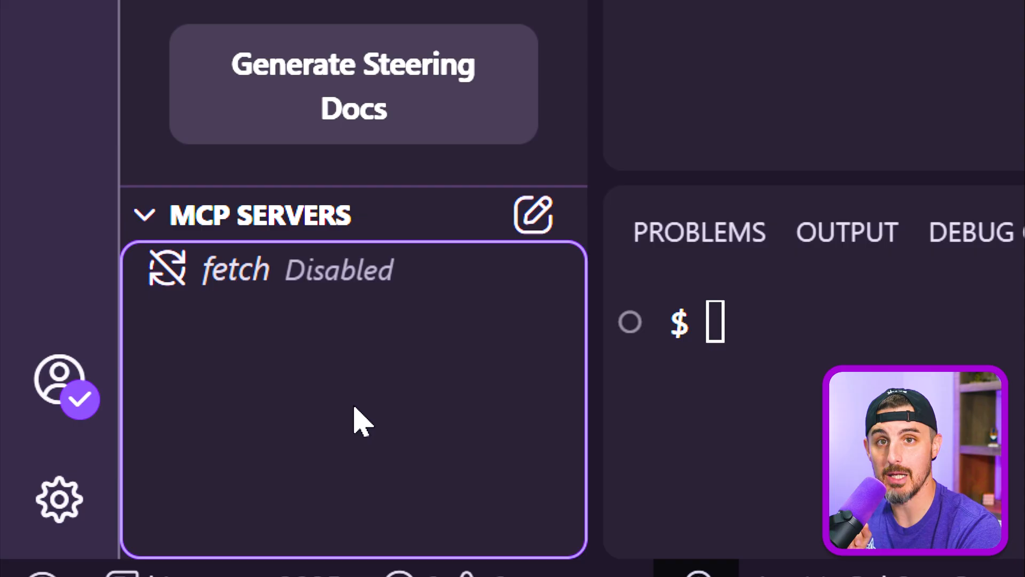
click(533, 214)
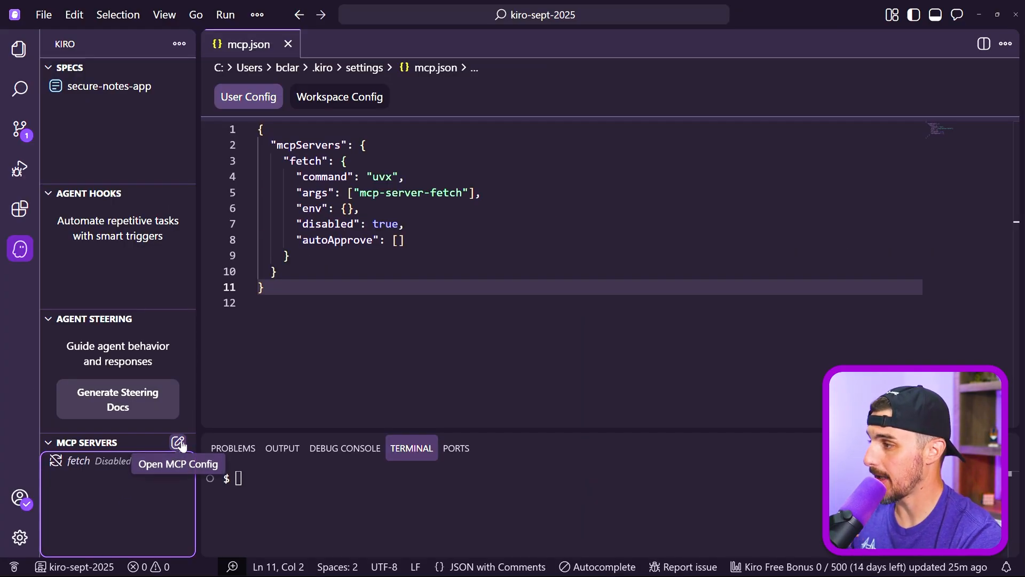
click(339, 96)
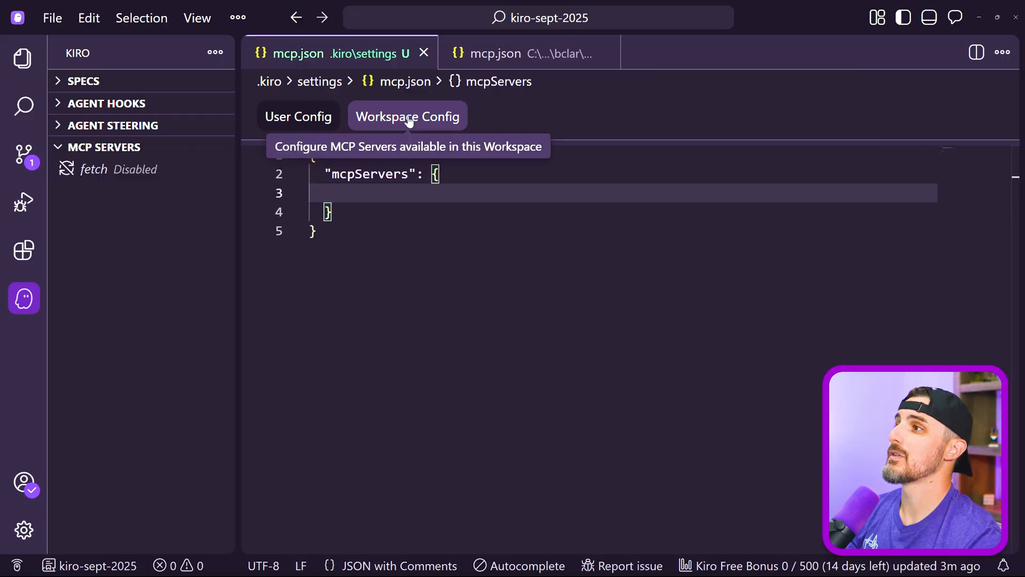
mouse_move(110, 185)
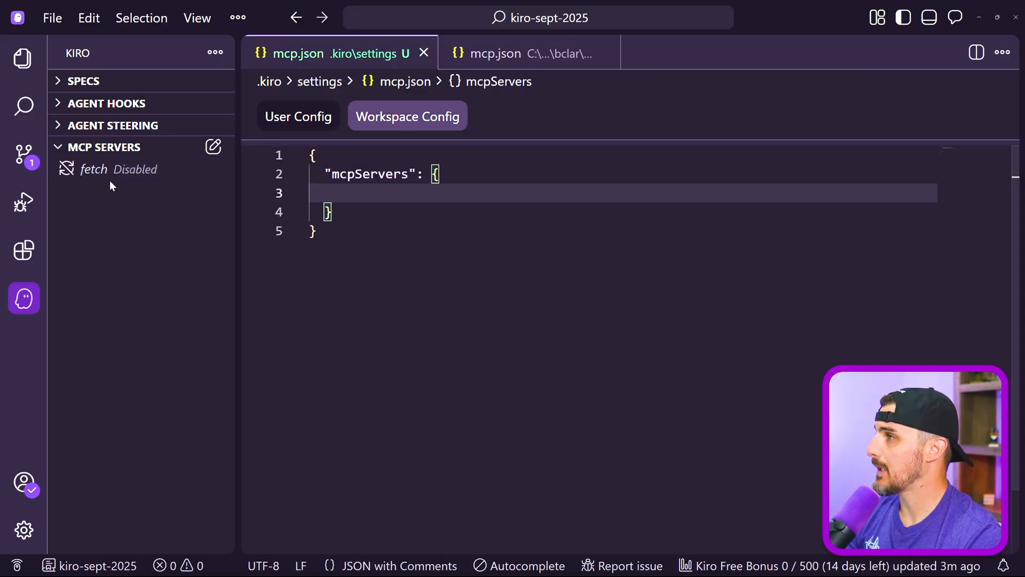
mouse_move(94, 169)
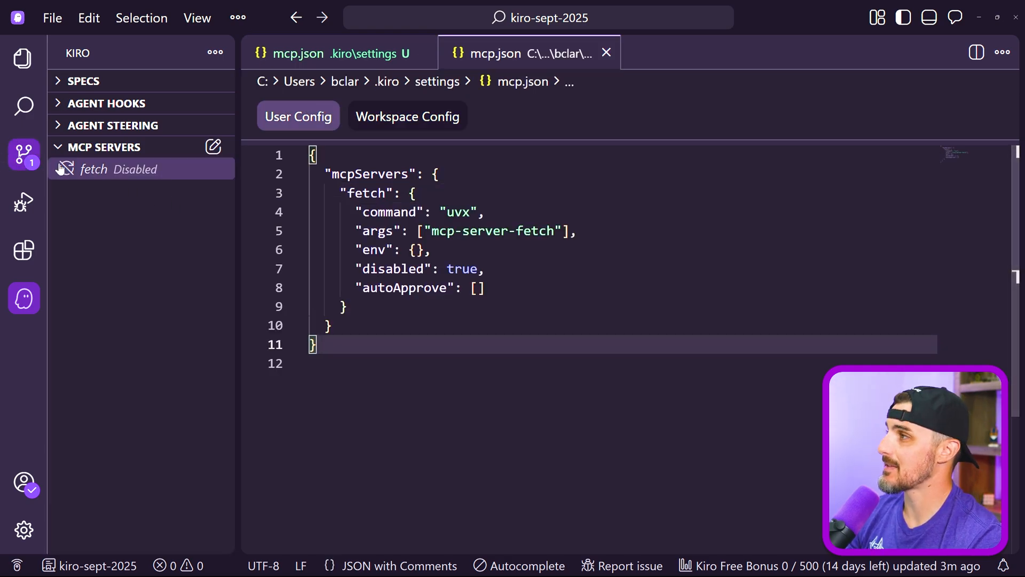
Change the fetch server's disabled value to false so fetch connects with its tool.
double_click(461, 269)
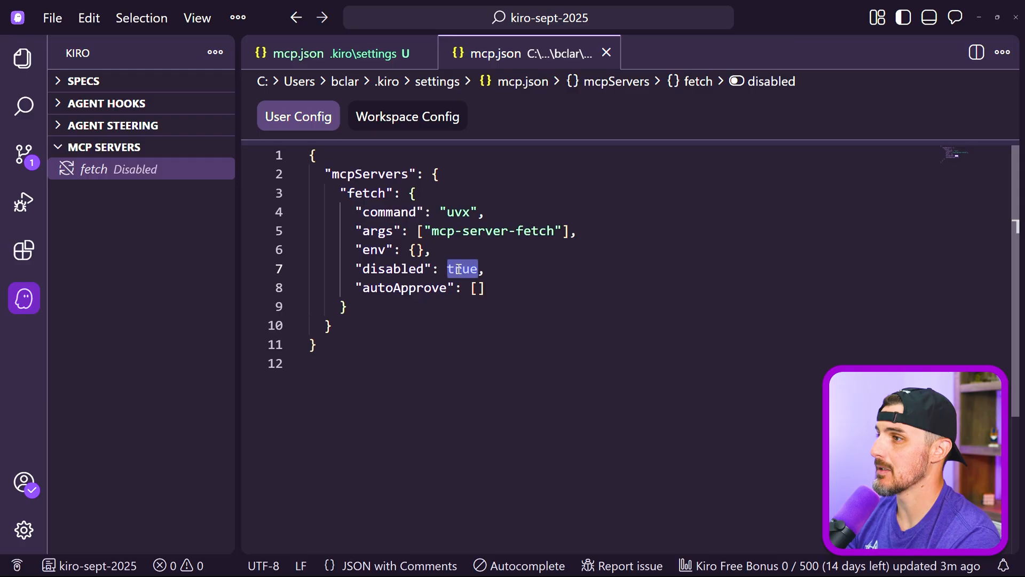
text(false)
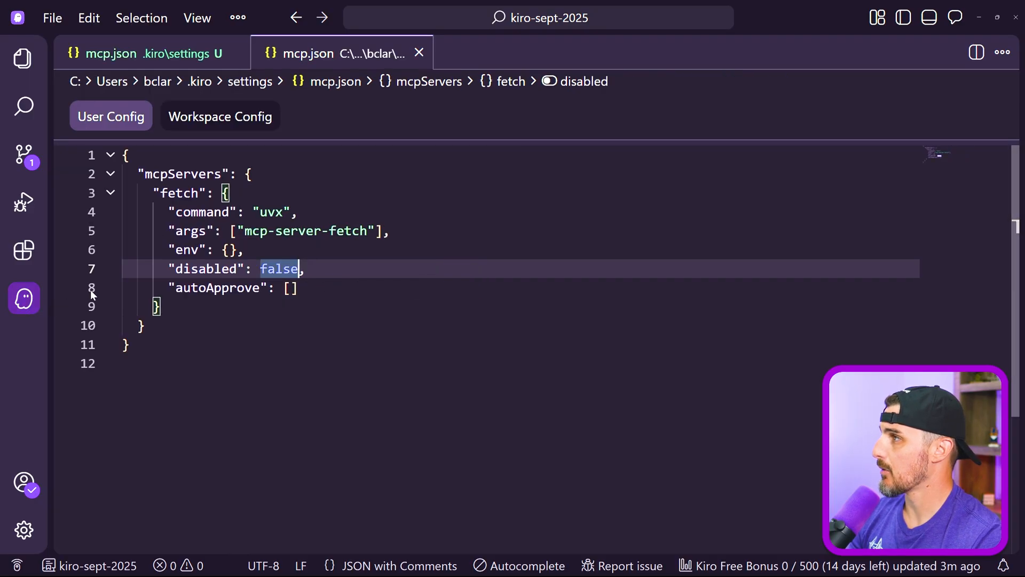
click(23, 297)
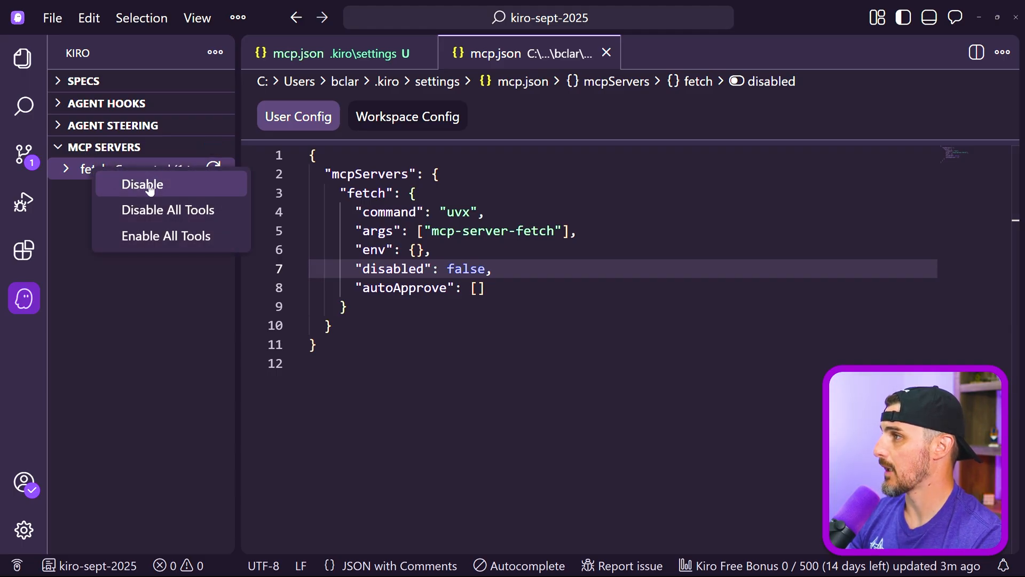
mouse_move(166, 235)
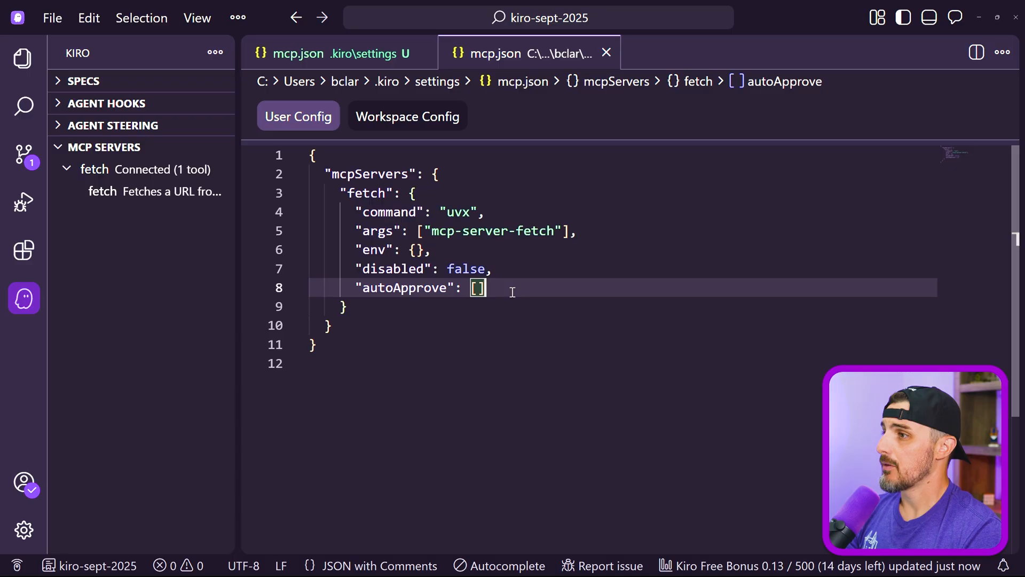
mouse_move(407, 115)
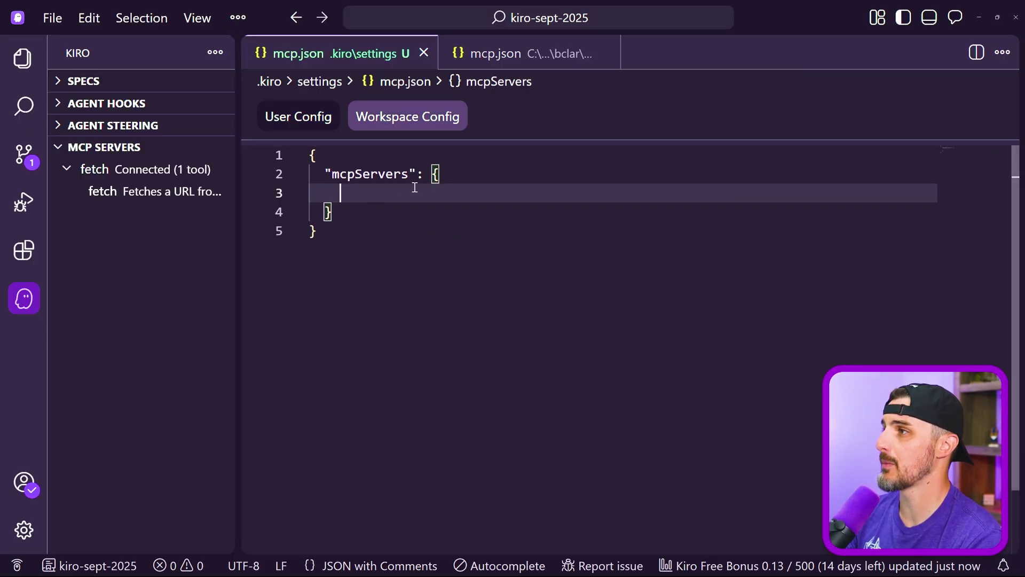
mouse_move(397, 182)
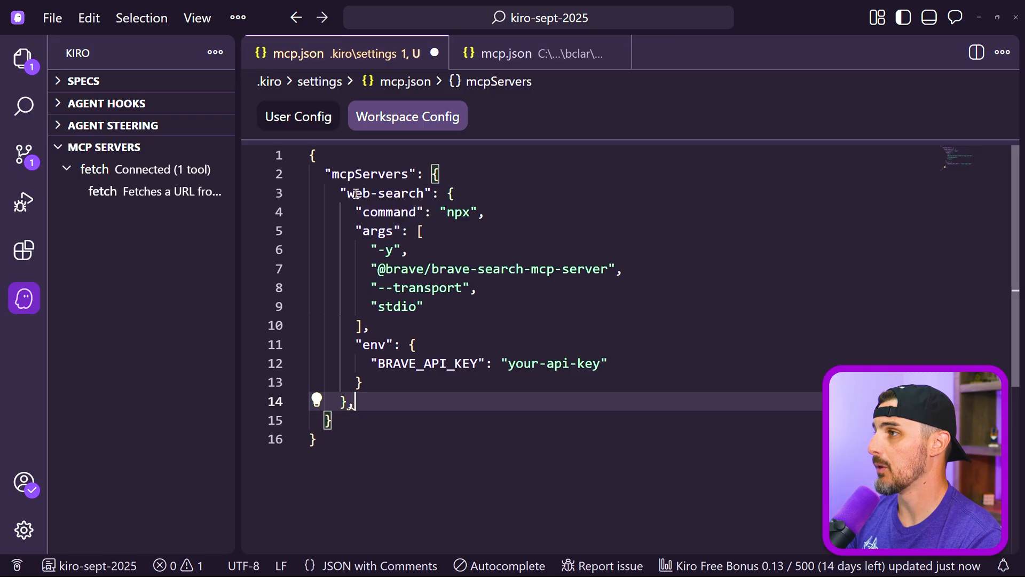
Review the web-search entry's npx args: the Brave search package and the transport argument.
double_click(390, 211)
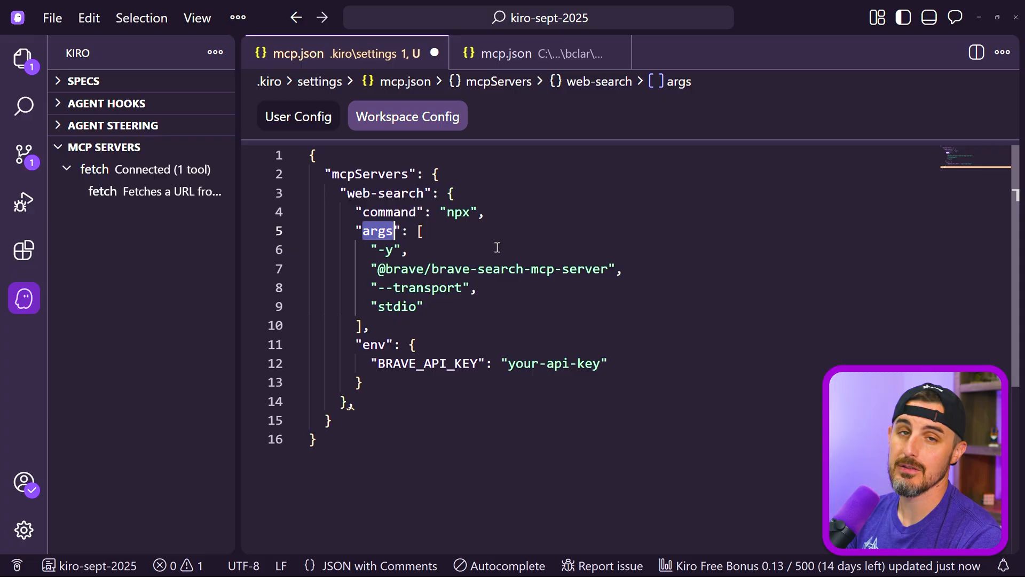
click(392, 269)
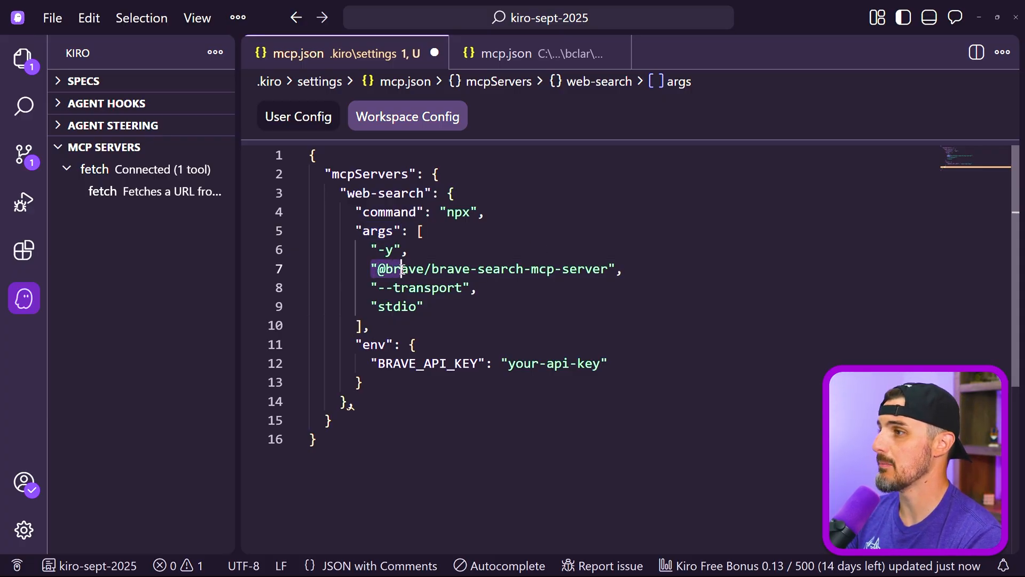
double_click(495, 269)
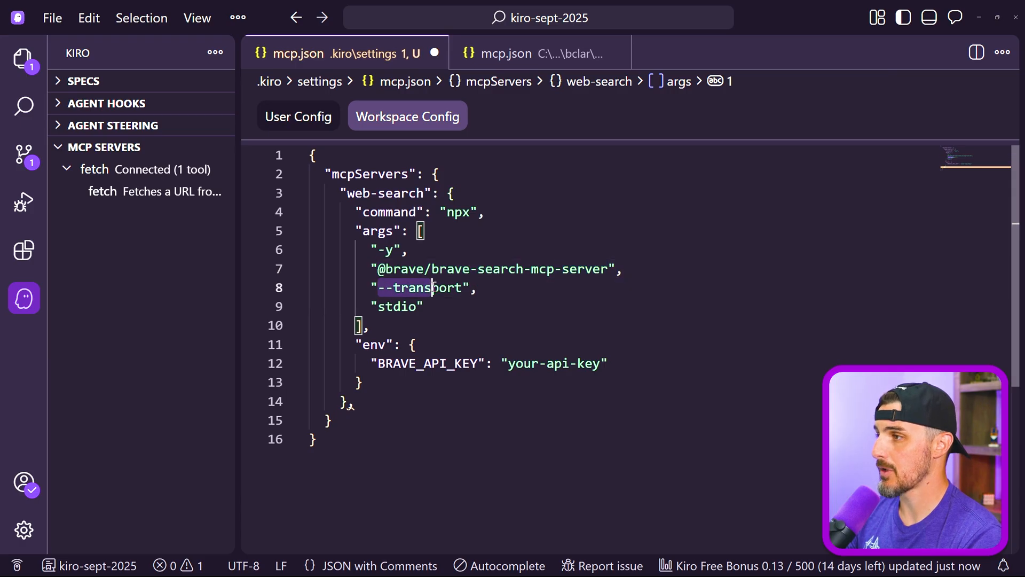
double_click(396, 306)
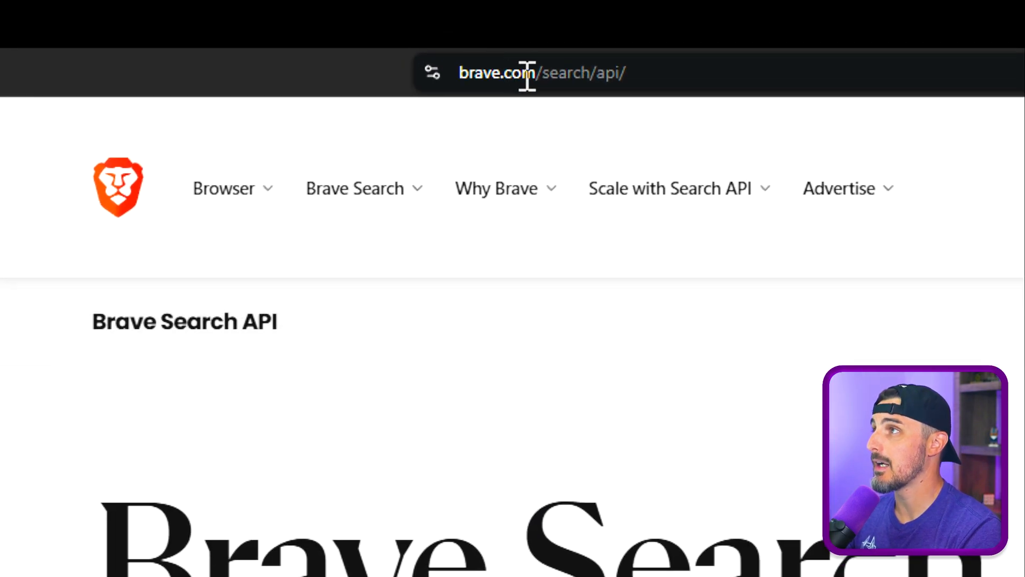
mouse_move(608, 73)
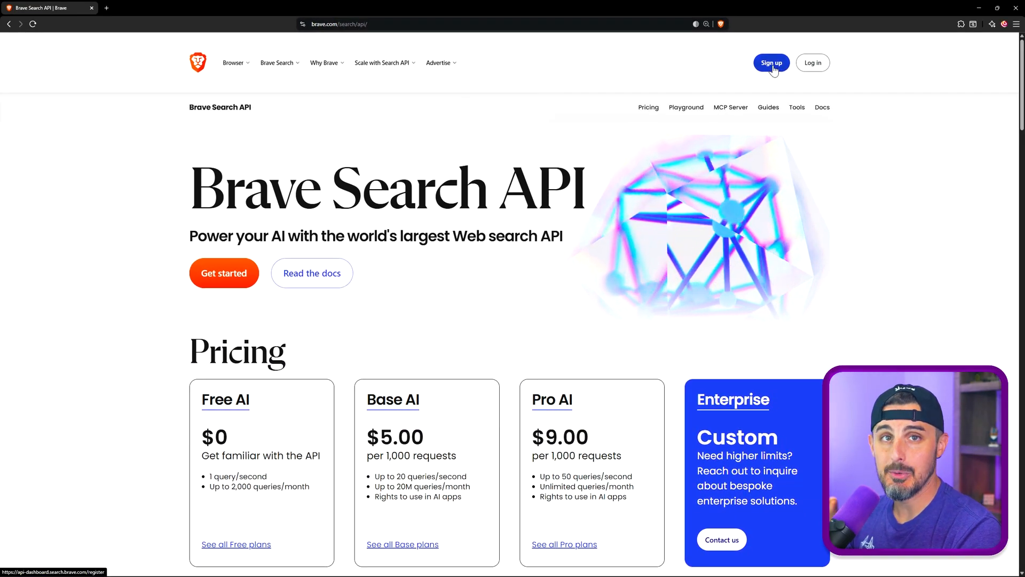
mouse_move(517, 279)
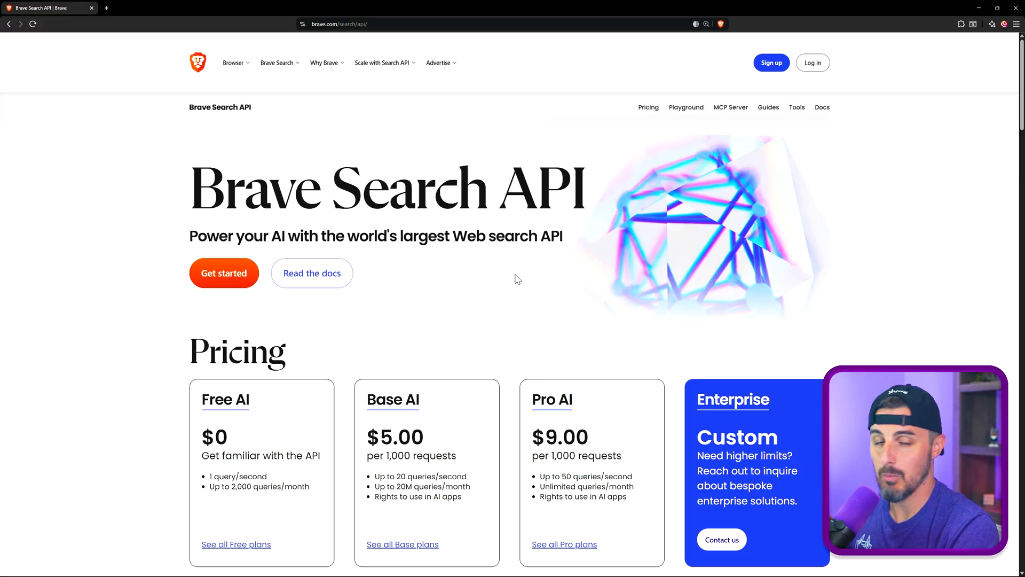
Add a new API key on the Brave Search API dashboard's API Keys page.
scroll(down, 3)
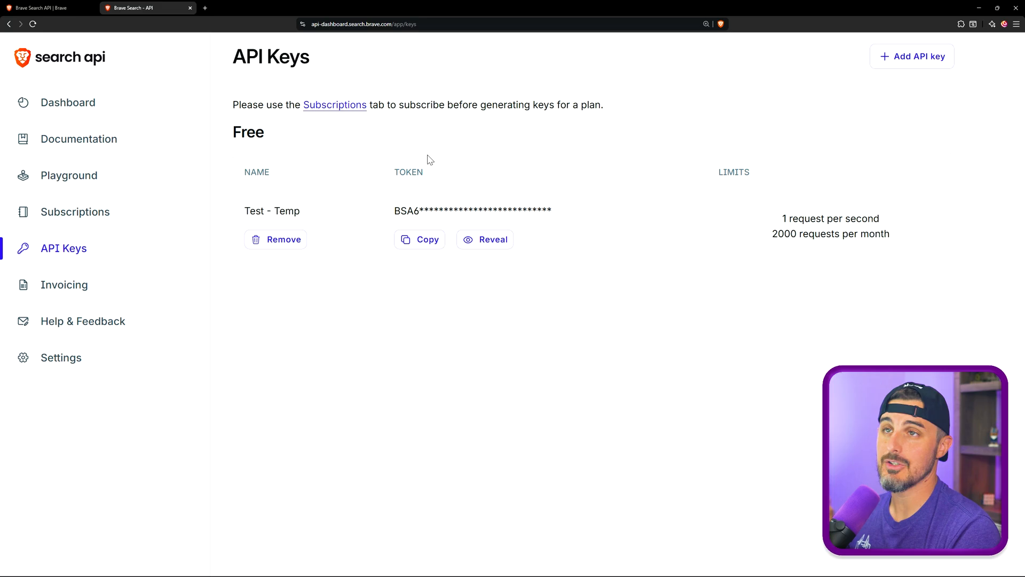
mouse_move(67, 103)
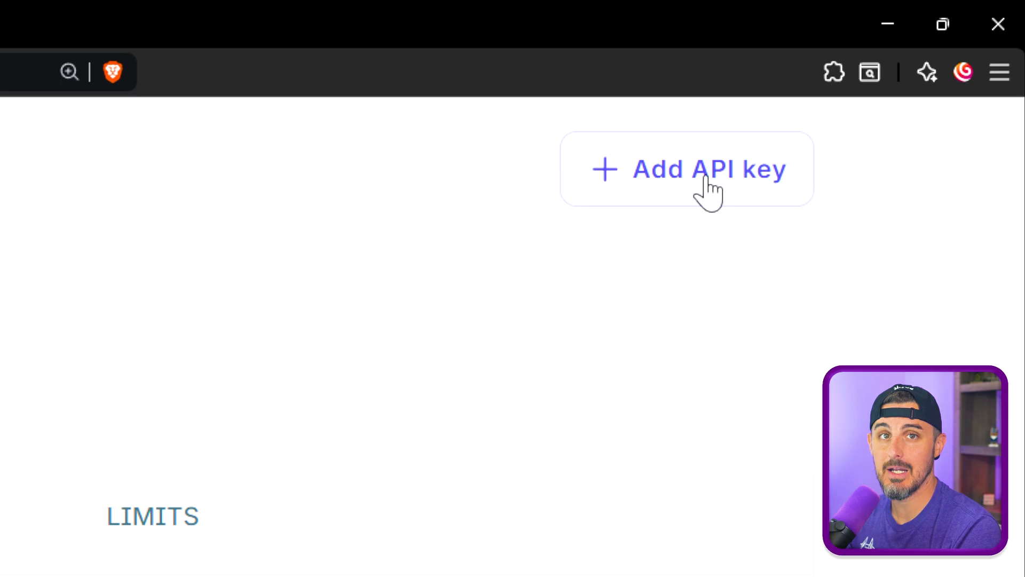
click(686, 169)
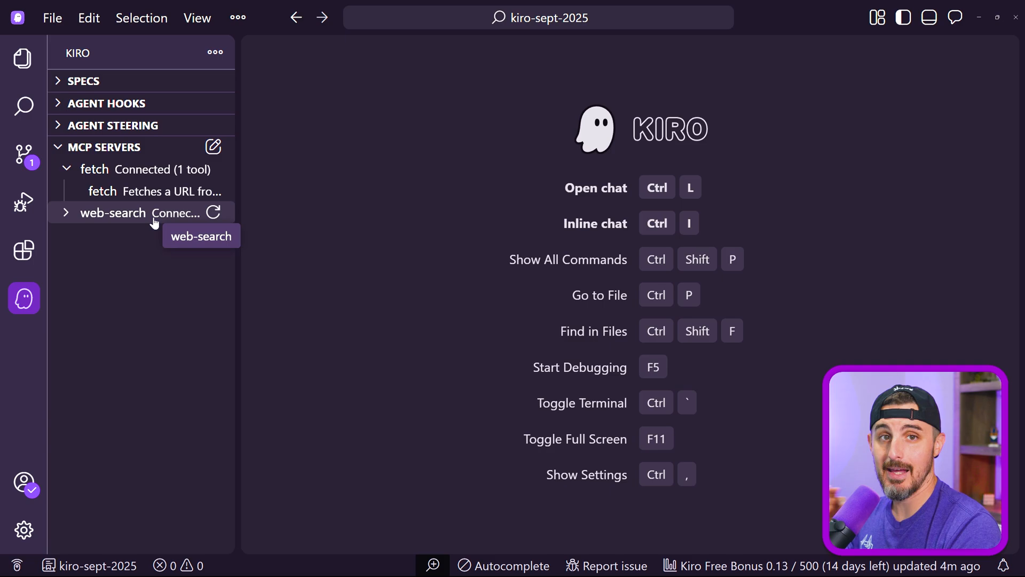
mouse_move(100, 219)
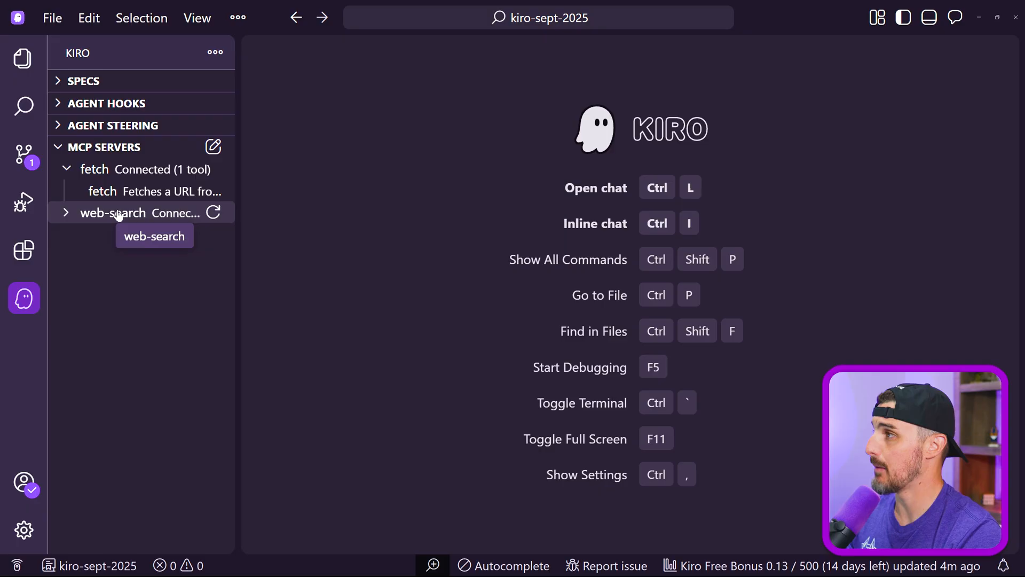
mouse_move(147, 243)
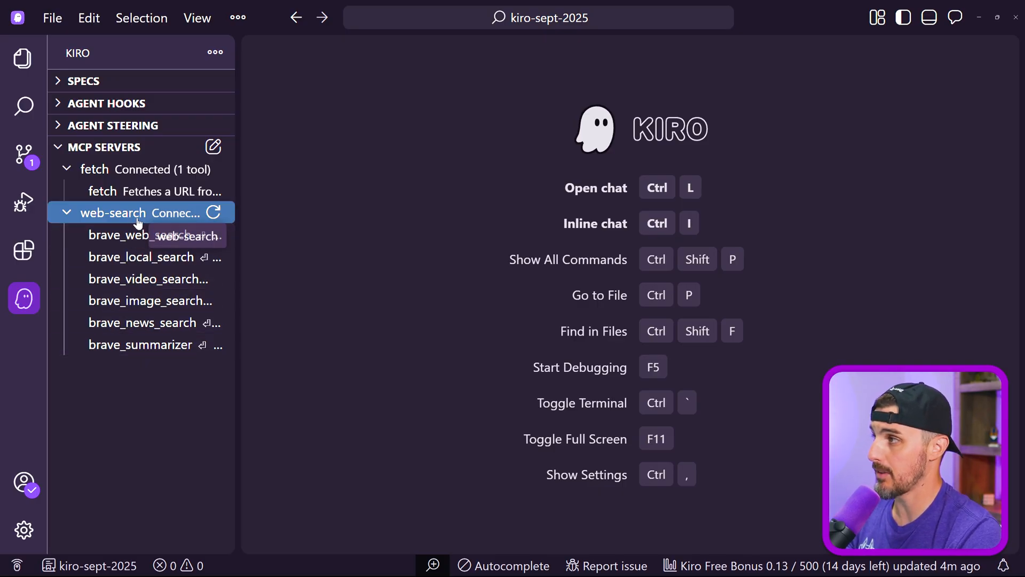
mouse_move(121, 215)
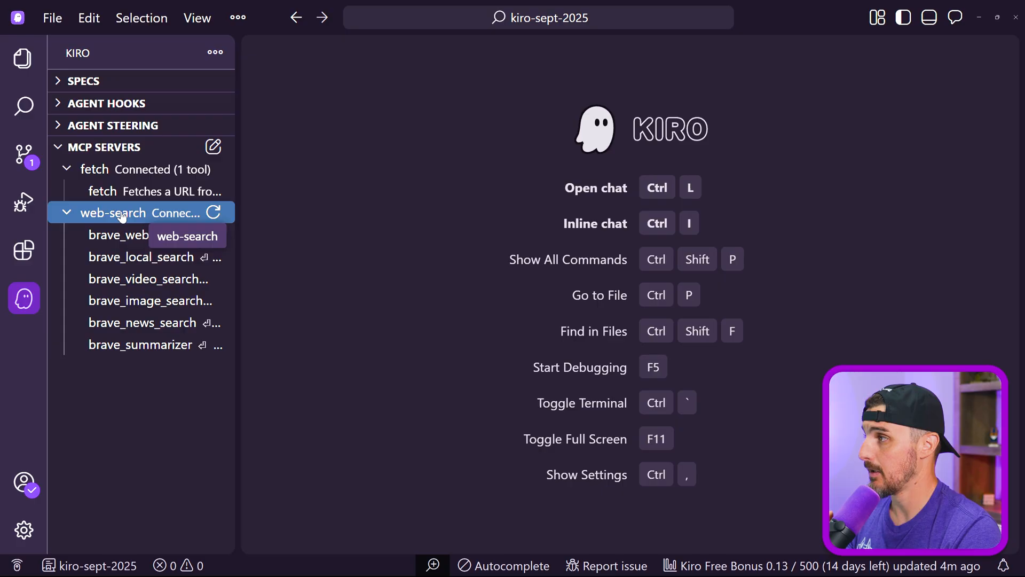
Enable all six Brave tools on the web-search server and start a new chat session.
right_click(135, 213)
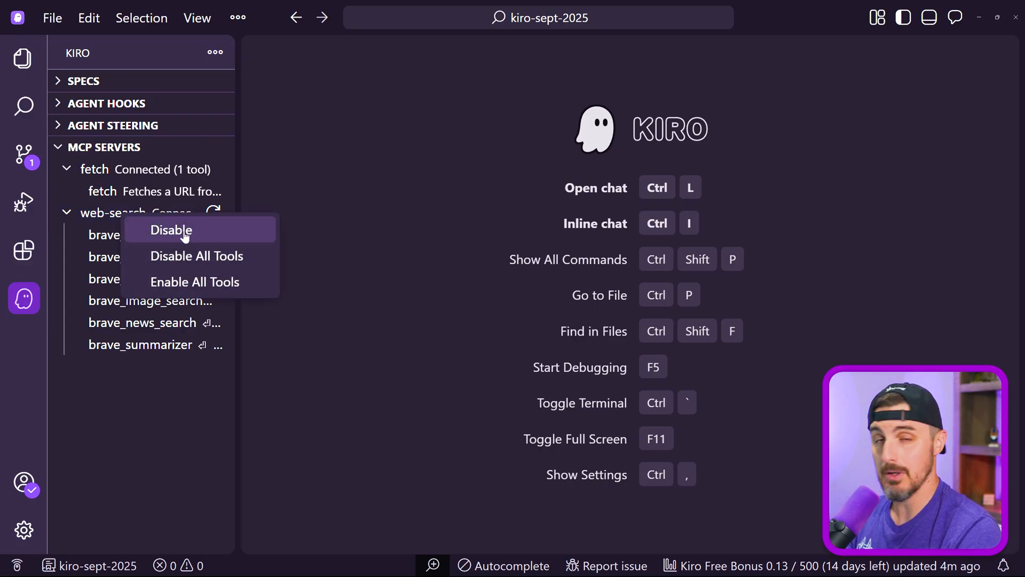
mouse_move(197, 255)
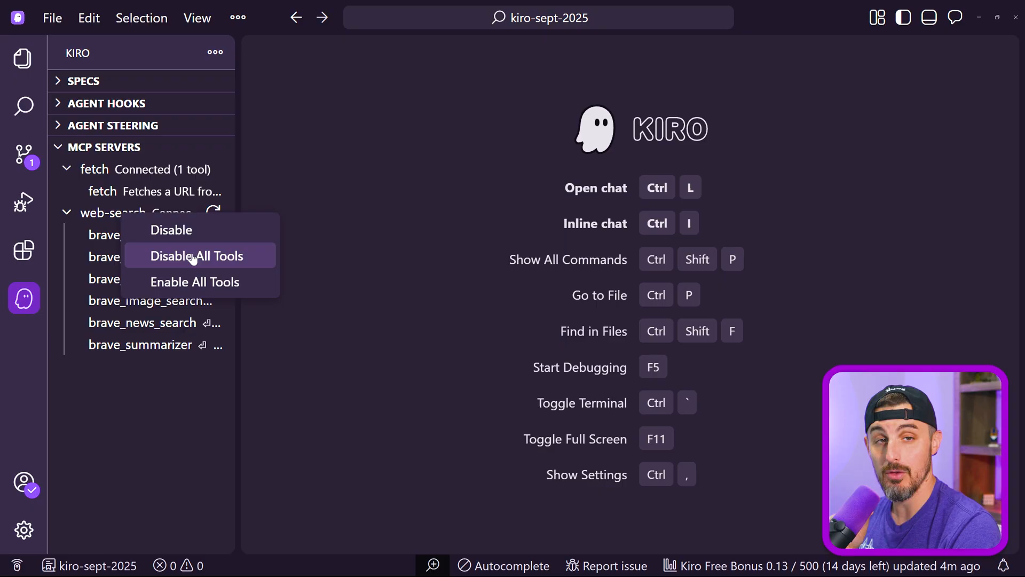
mouse_move(188, 281)
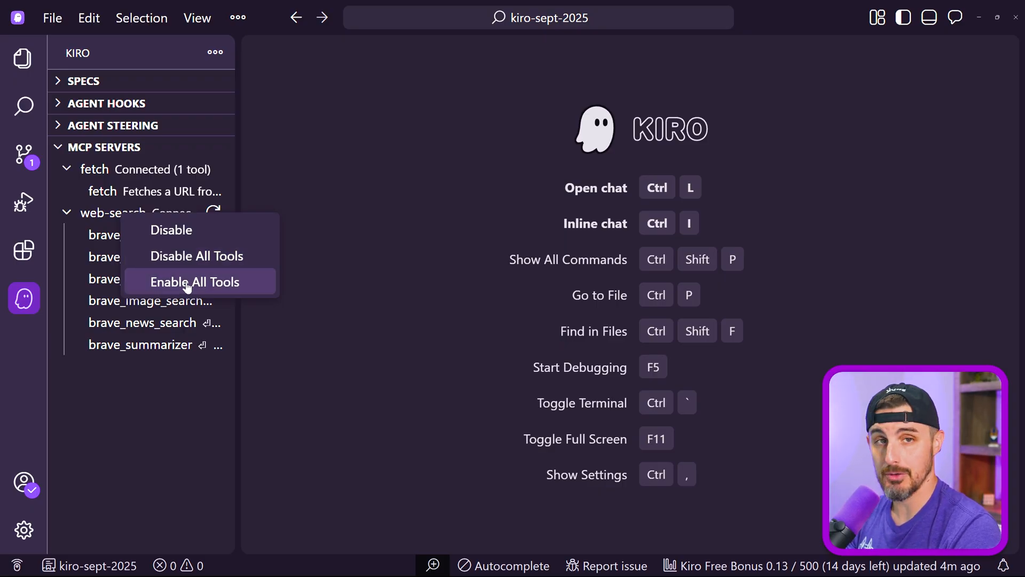
click(194, 281)
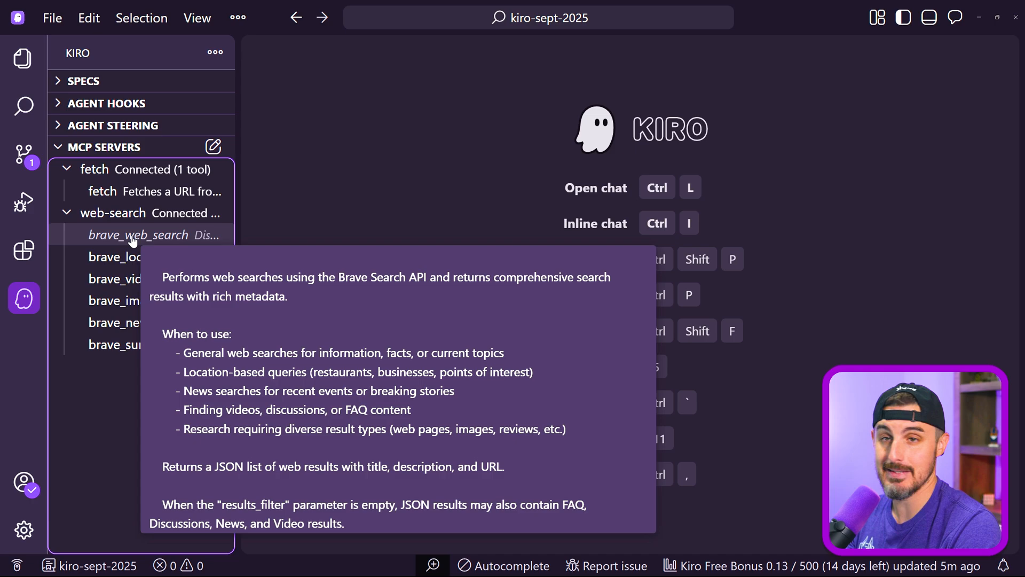
mouse_move(161, 410)
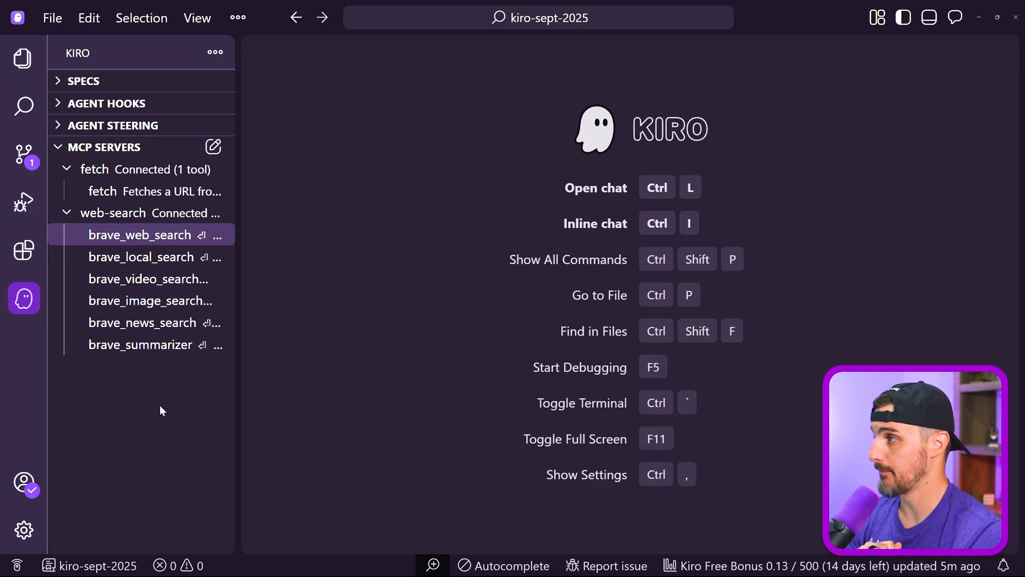
click(954, 18)
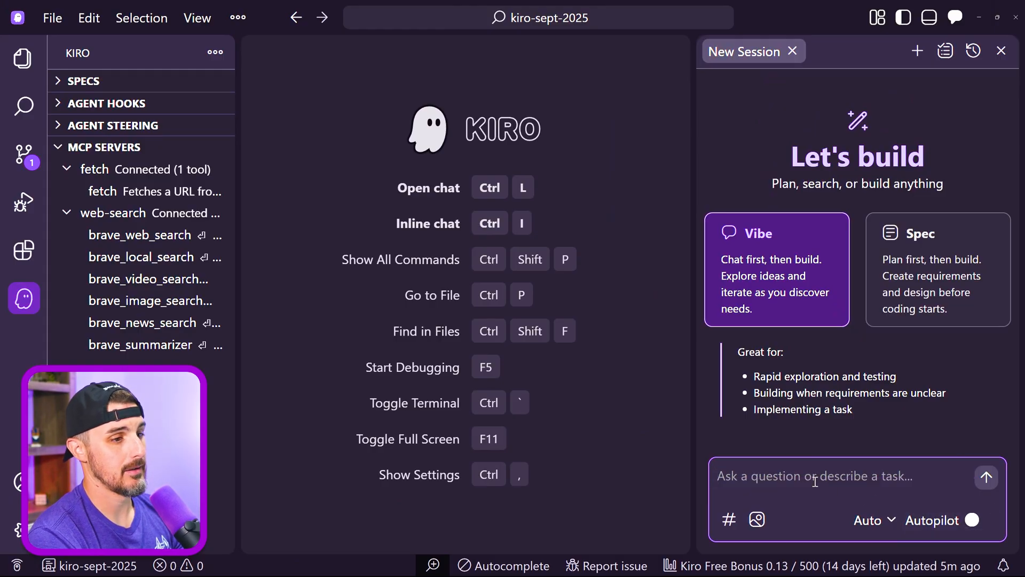
Ask the chat 'Tell me about the Array.reduce function from MDN documentation'.
text(Tell me about t)
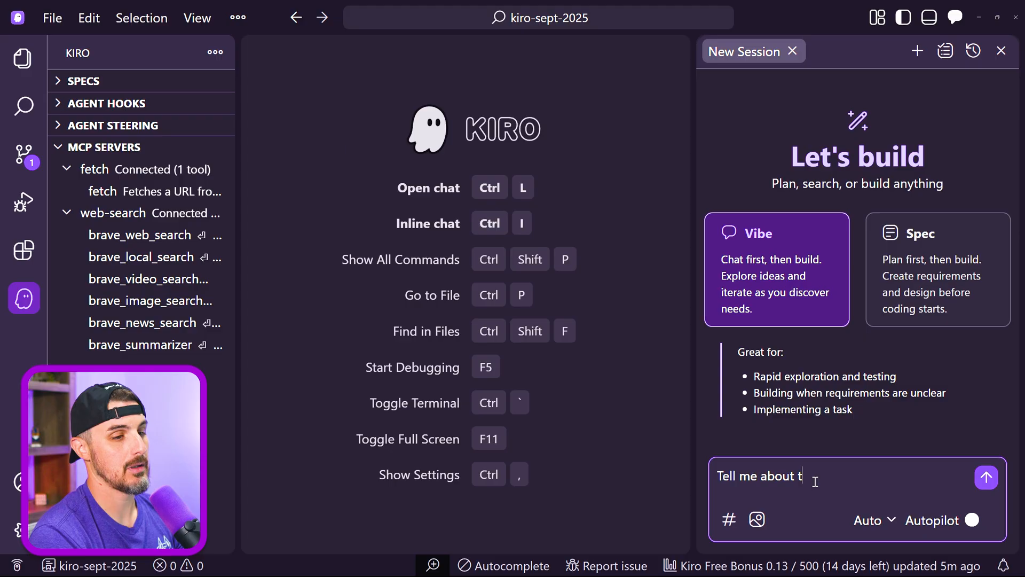
text(he Array.)
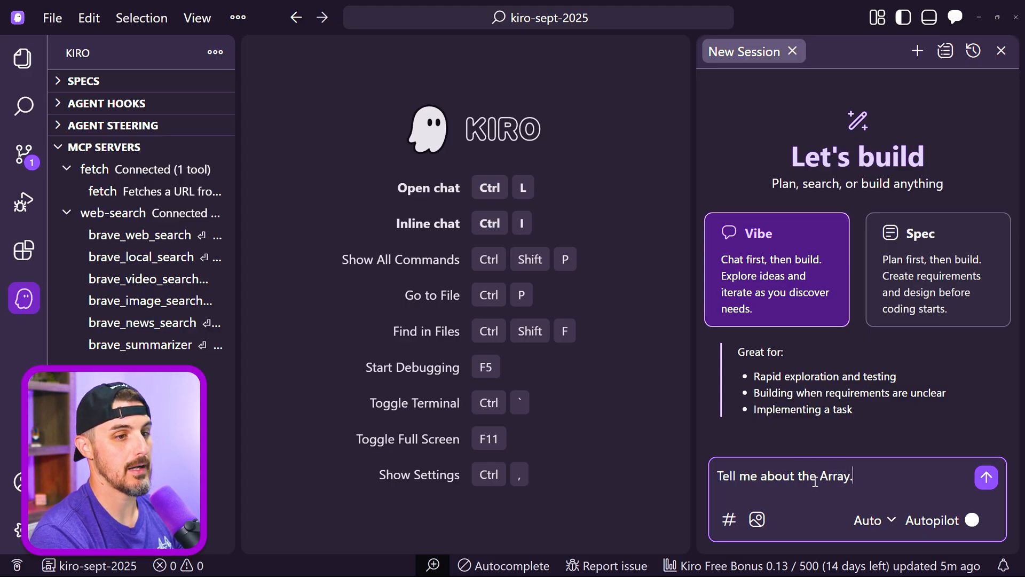
text(reduce function)
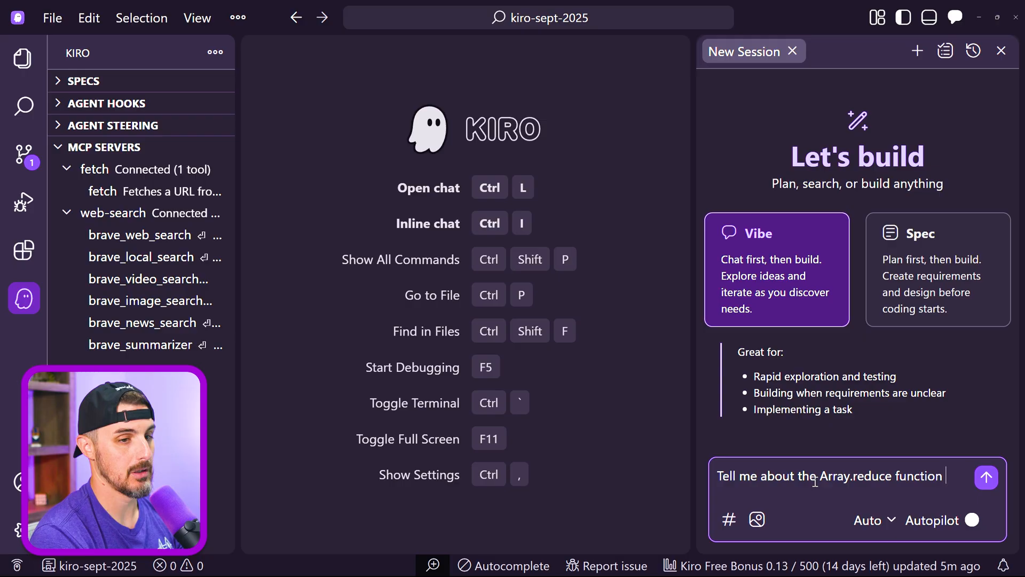
text(from MDN docuem)
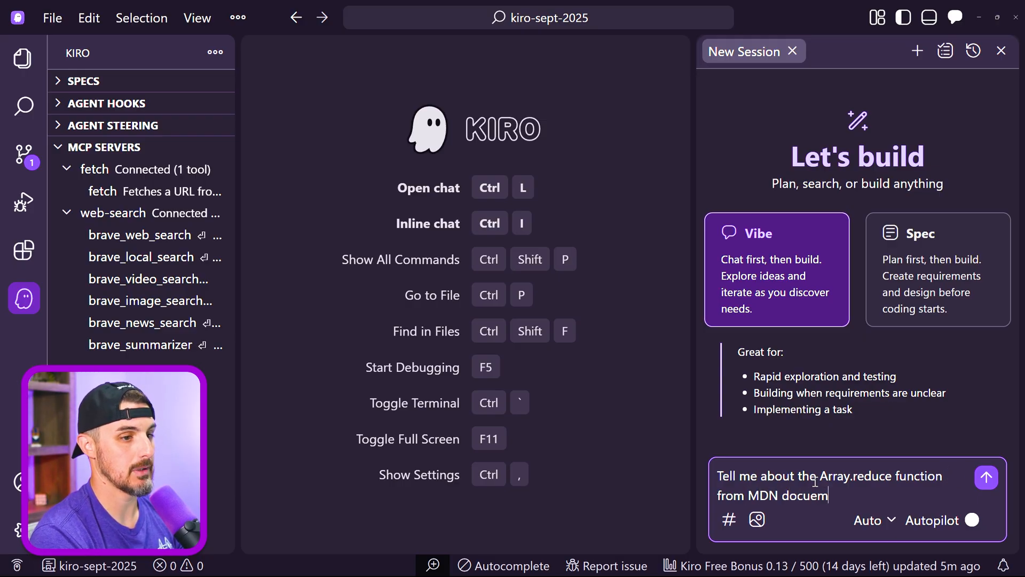
text(ntation)
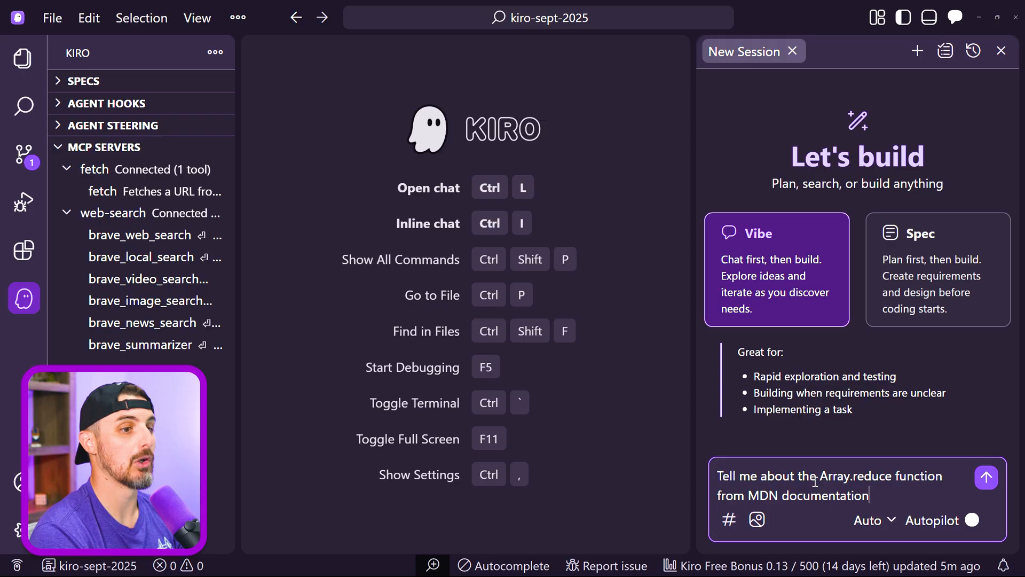
click(985, 477)
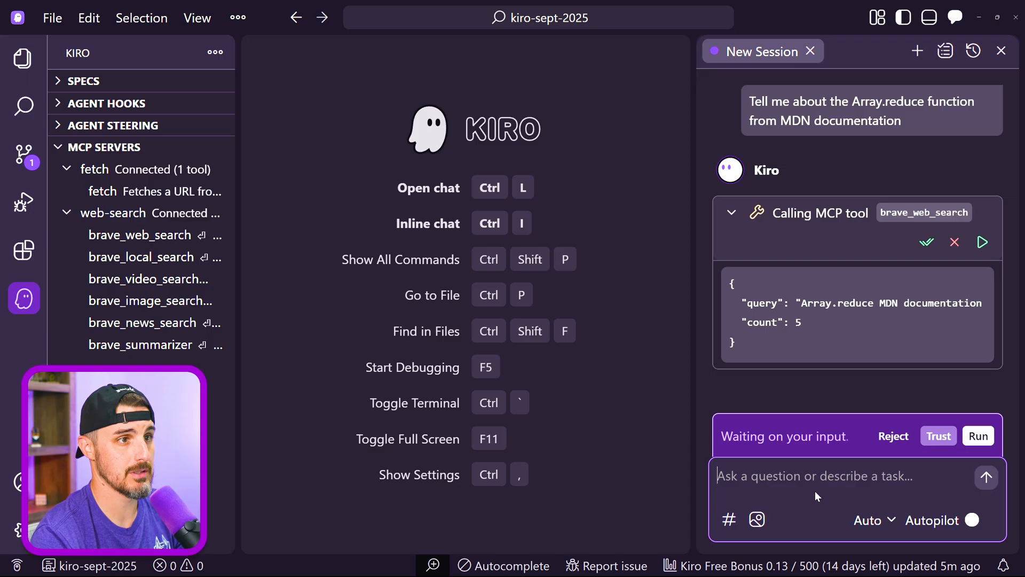
mouse_move(923, 213)
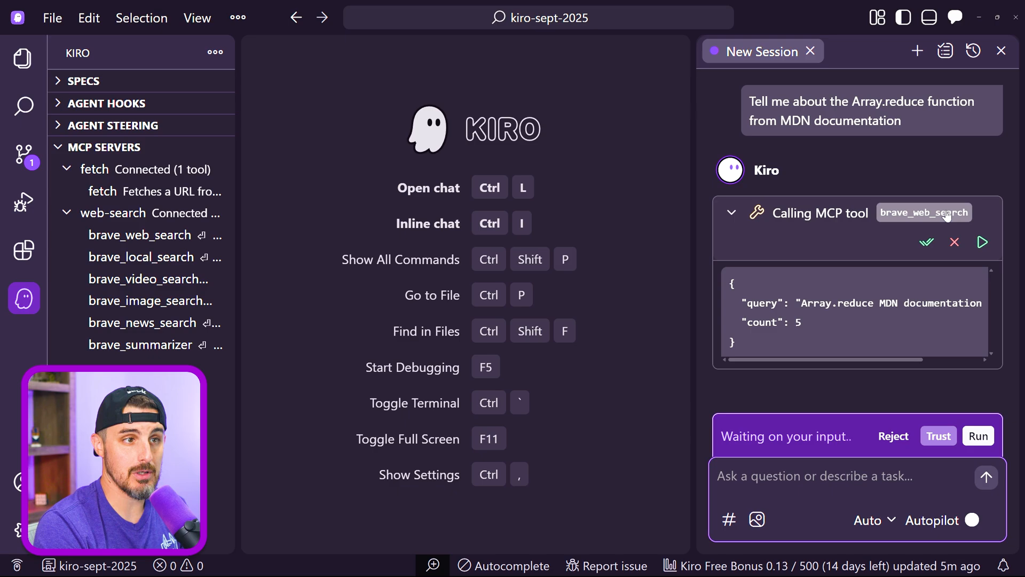
Run the brave_web_search tool call and read through the Array.reduce answer.
click(981, 243)
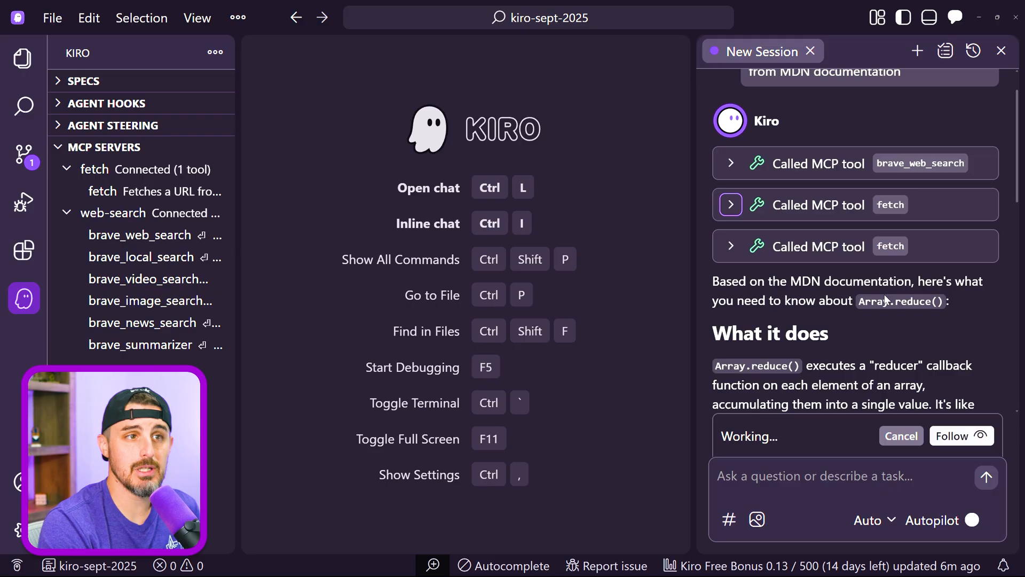
scroll(down, 3)
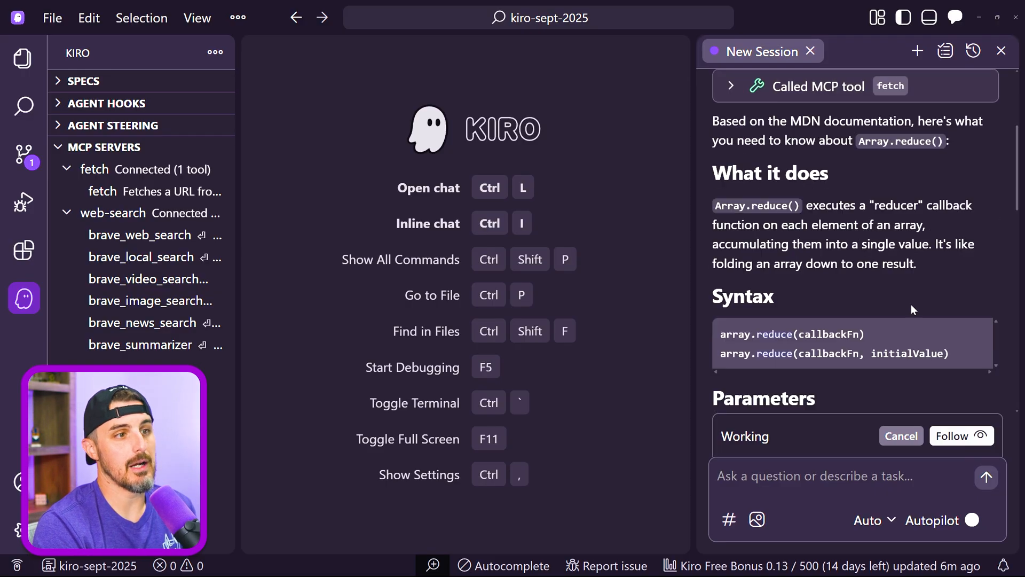
scroll(down, 3)
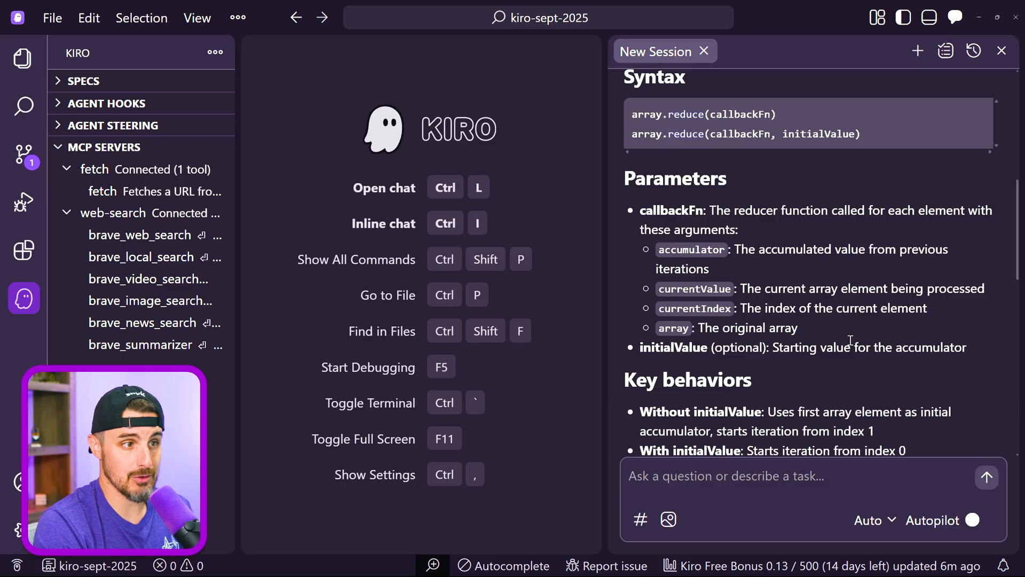
scroll(down, 3)
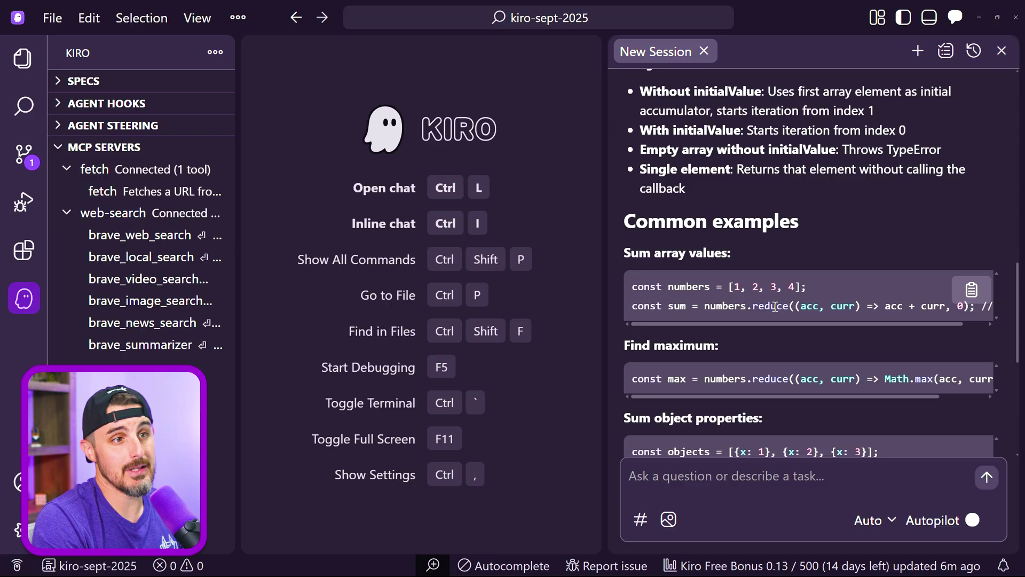
scroll(down, 3)
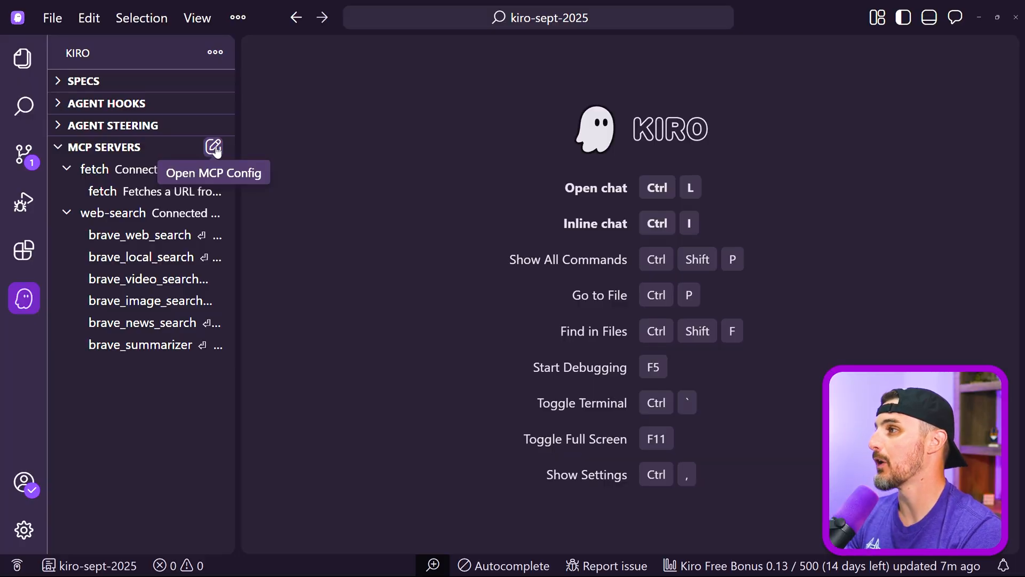
Start a new "snyk" server entry after web-search in the workspace mcp.json.
click(214, 147)
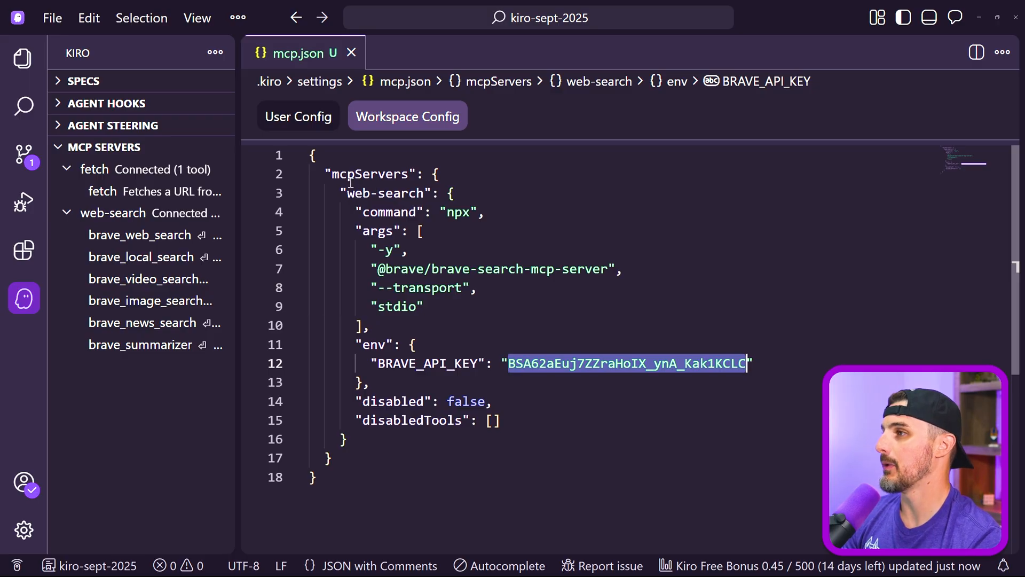
click(345, 439)
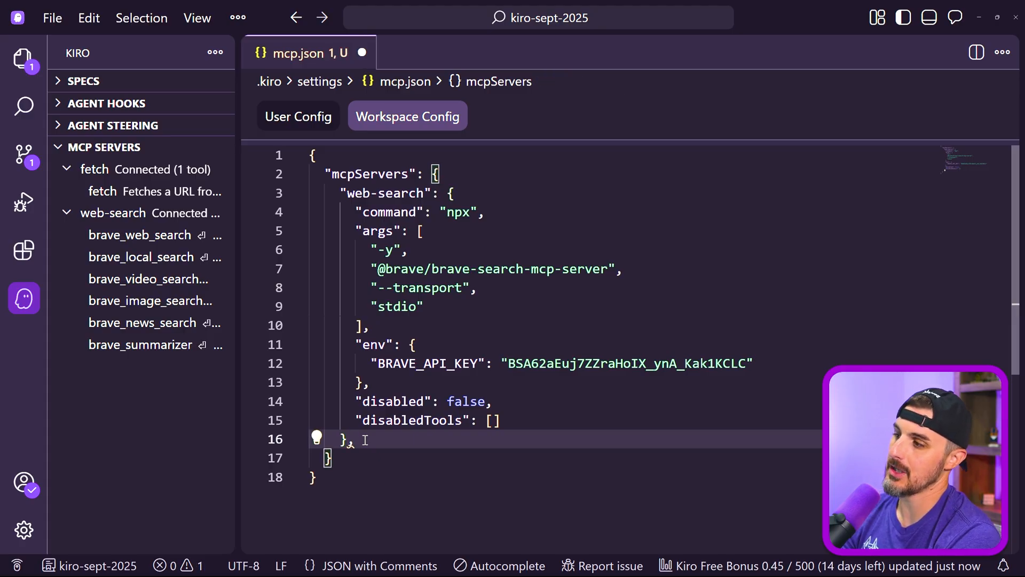
key(Enter)
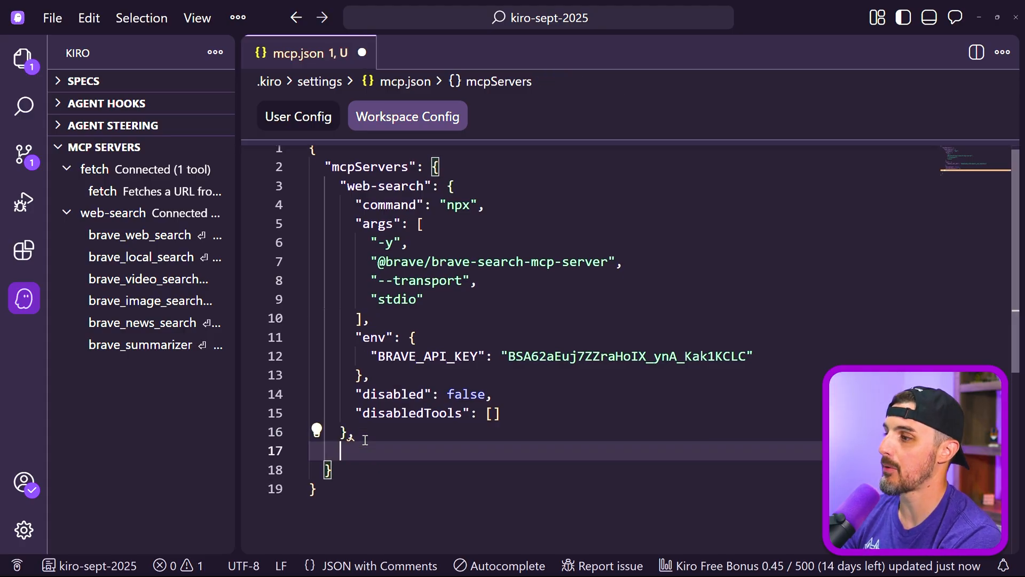
text("")
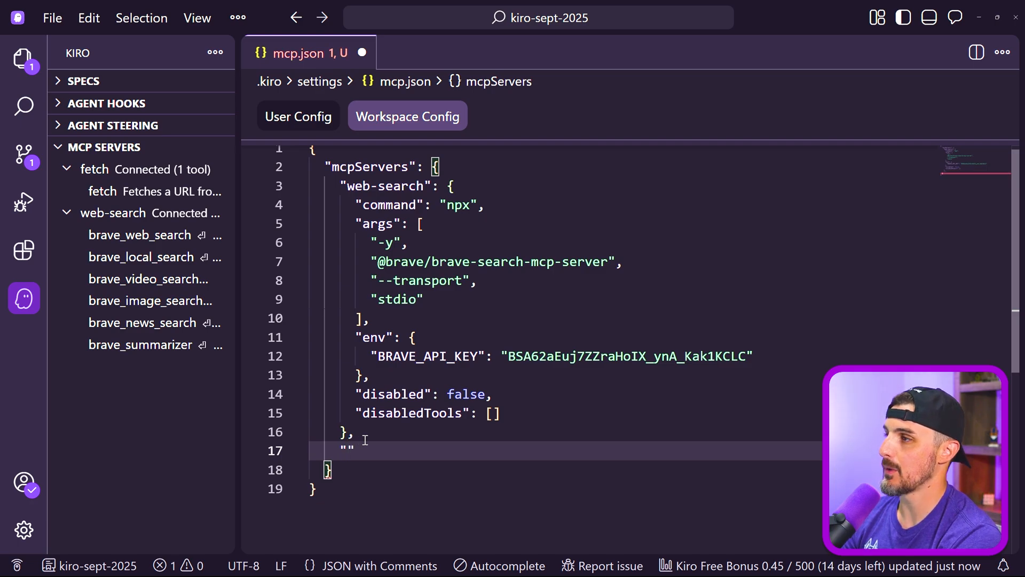
text("snyk": {)
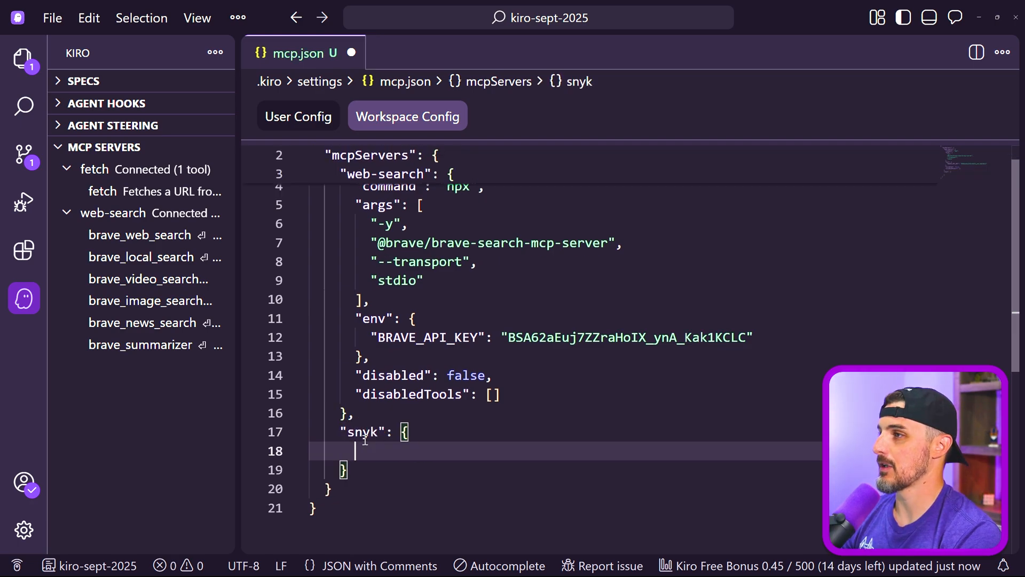
scroll(up, 3)
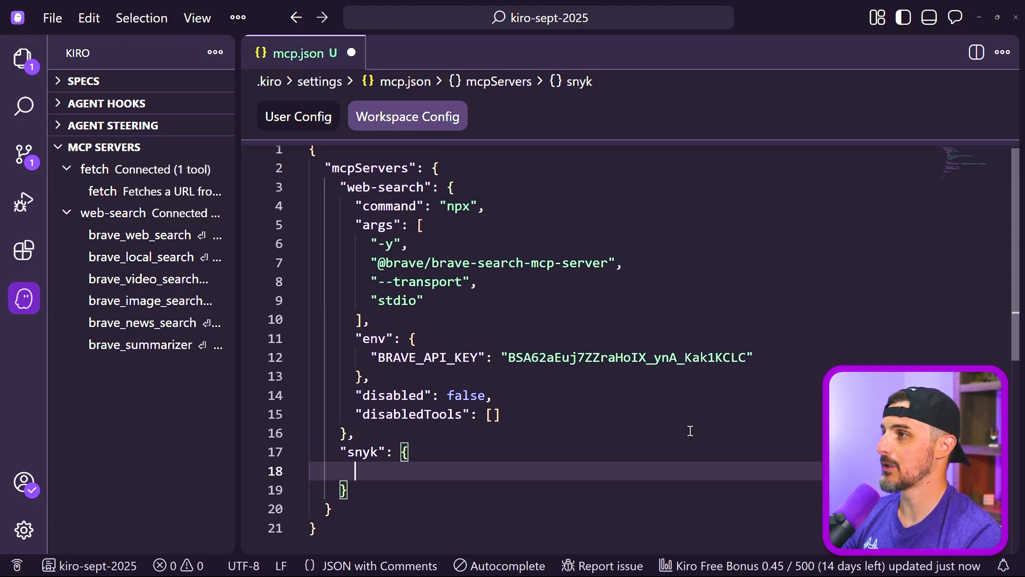
mouse_move(692, 433)
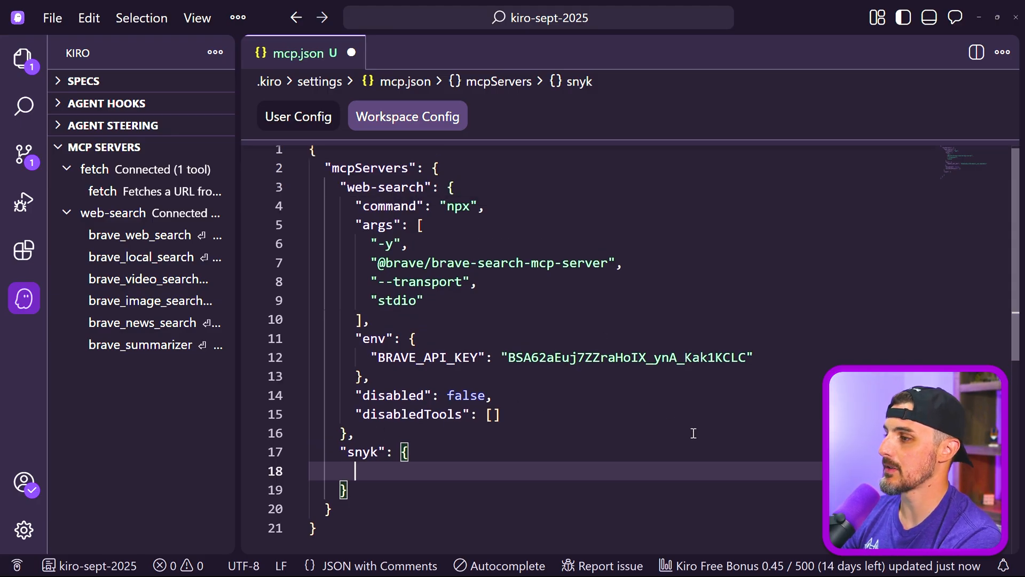
Give snyk command npx with args -y, snyk@latest, mcp, -t, stdio and save.
text("command": "npx",)
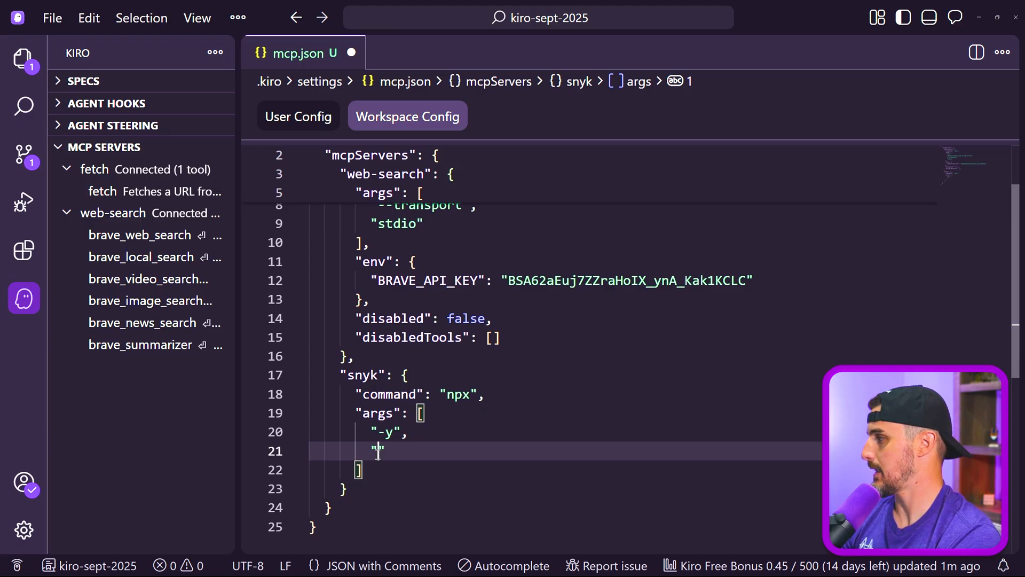
text(snyk)
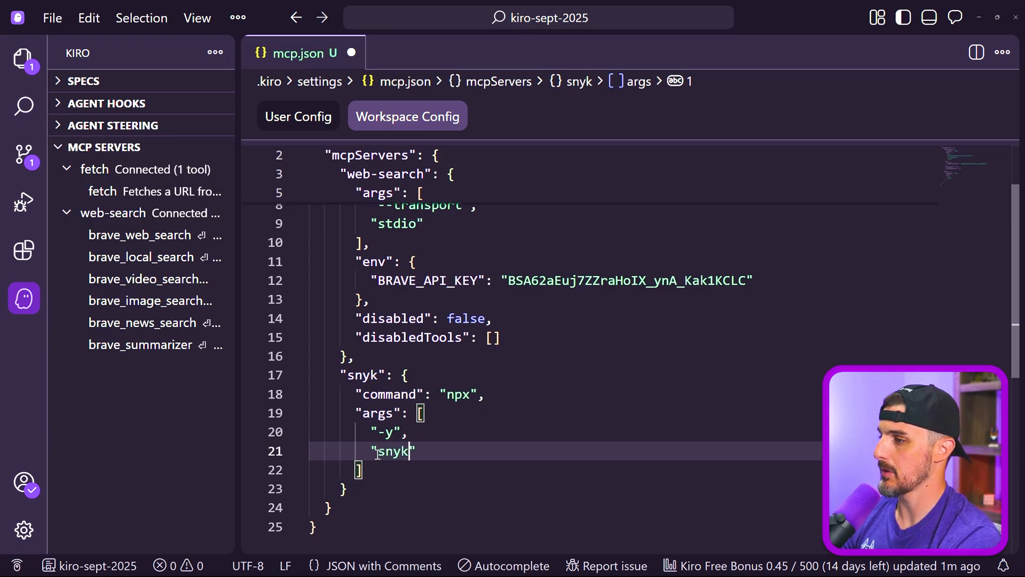
text(@latest)
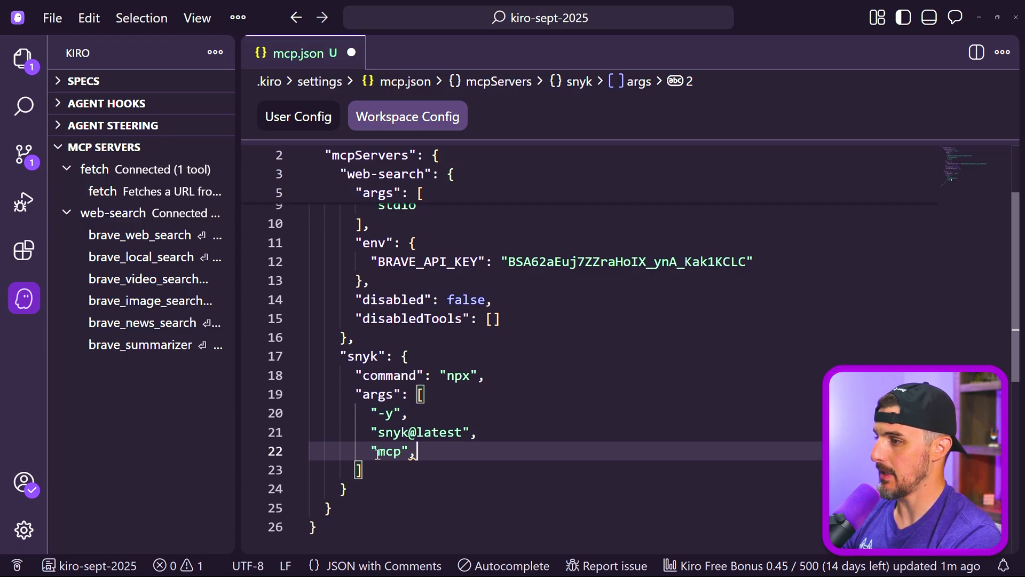
key(Enter)
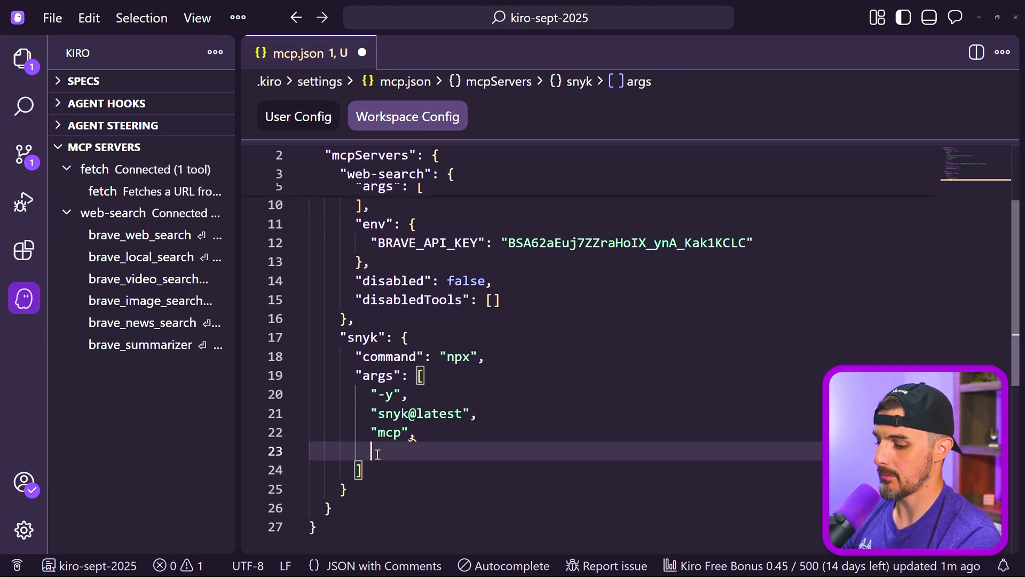
text("-t",)
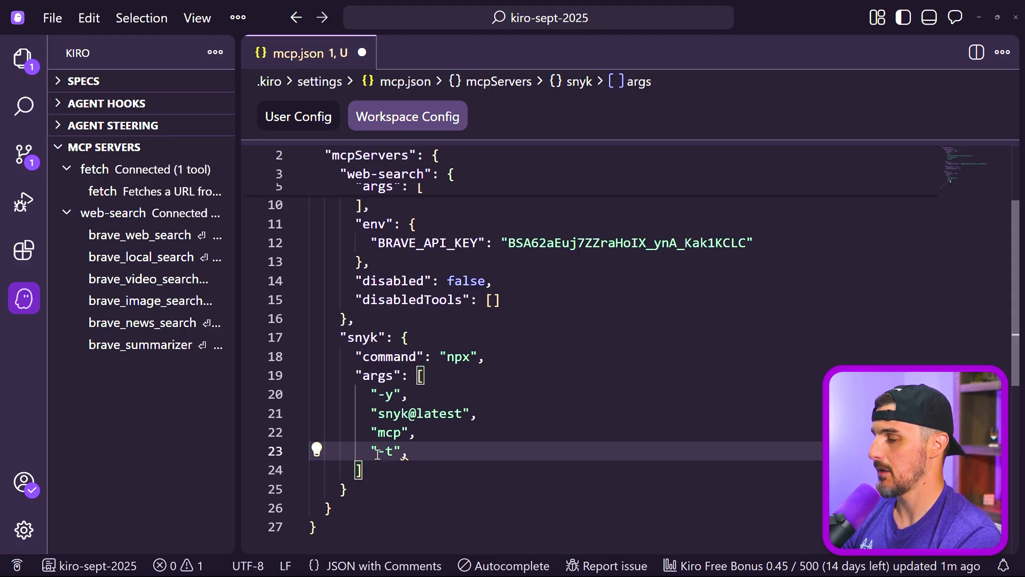
text("stdio")
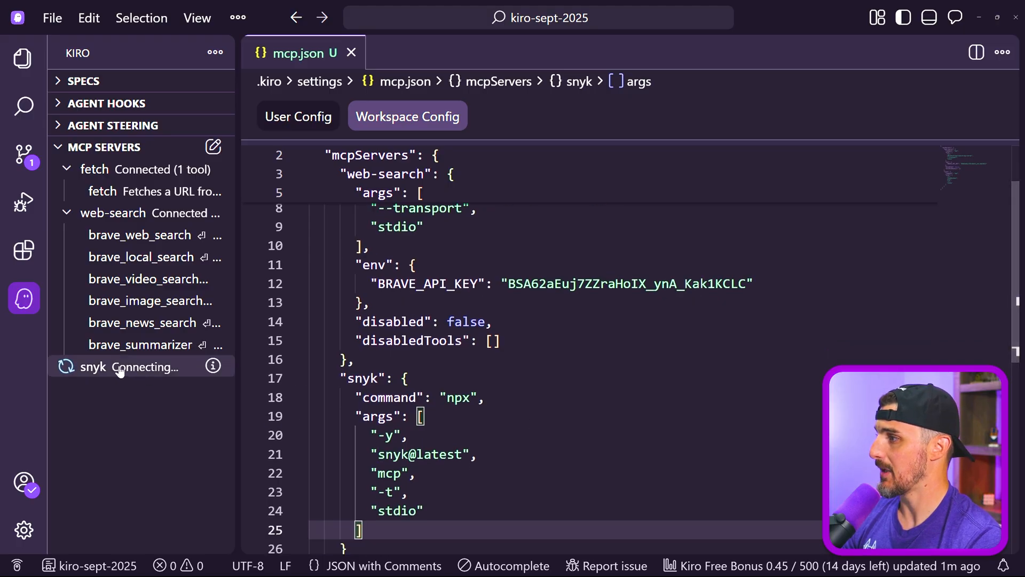
mouse_move(93, 366)
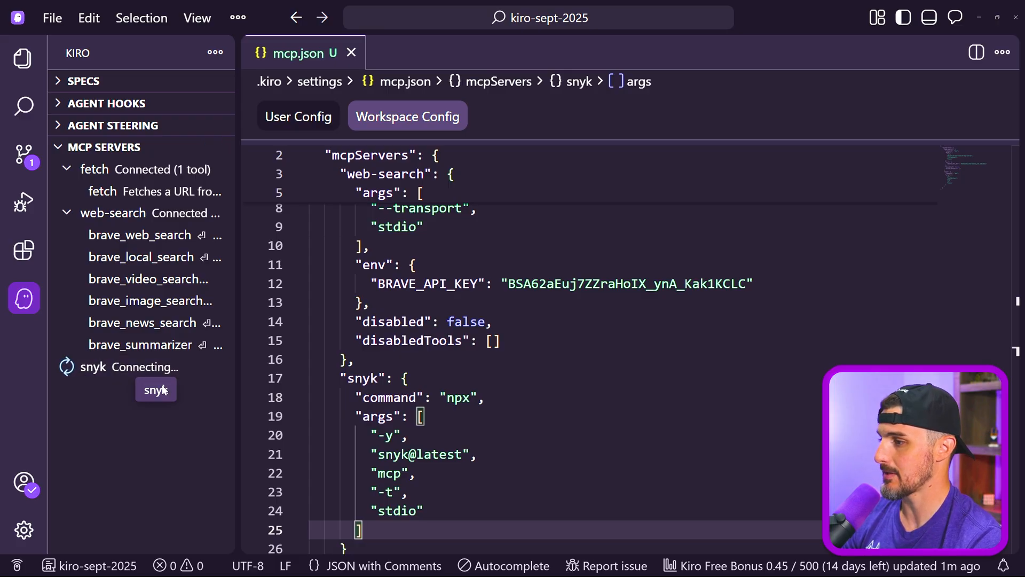
mouse_move(142, 399)
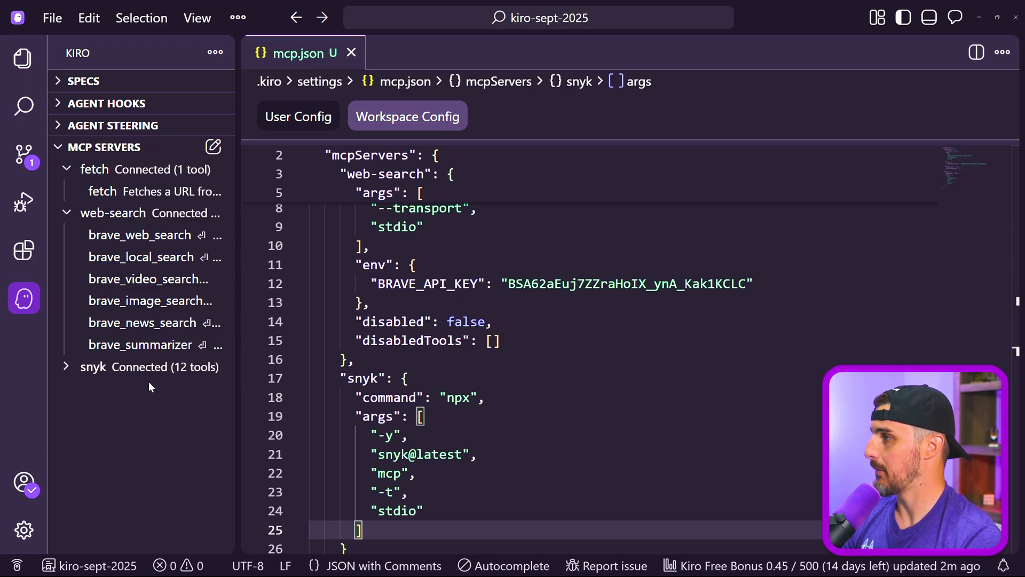
Review snyk's 12 connected tools, then switch the side bar to the project file tree.
click(92, 366)
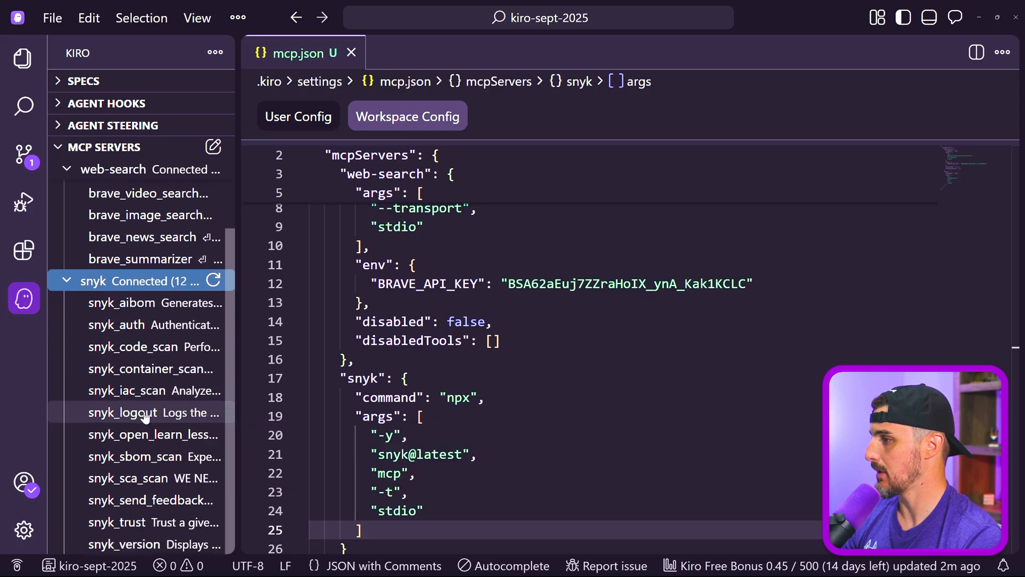
mouse_move(122, 302)
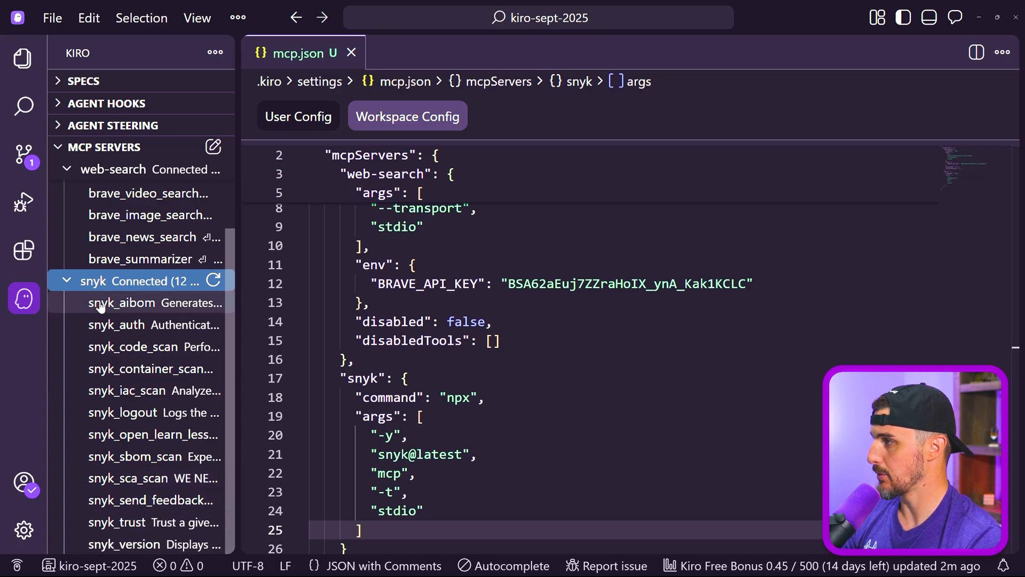
click(65, 281)
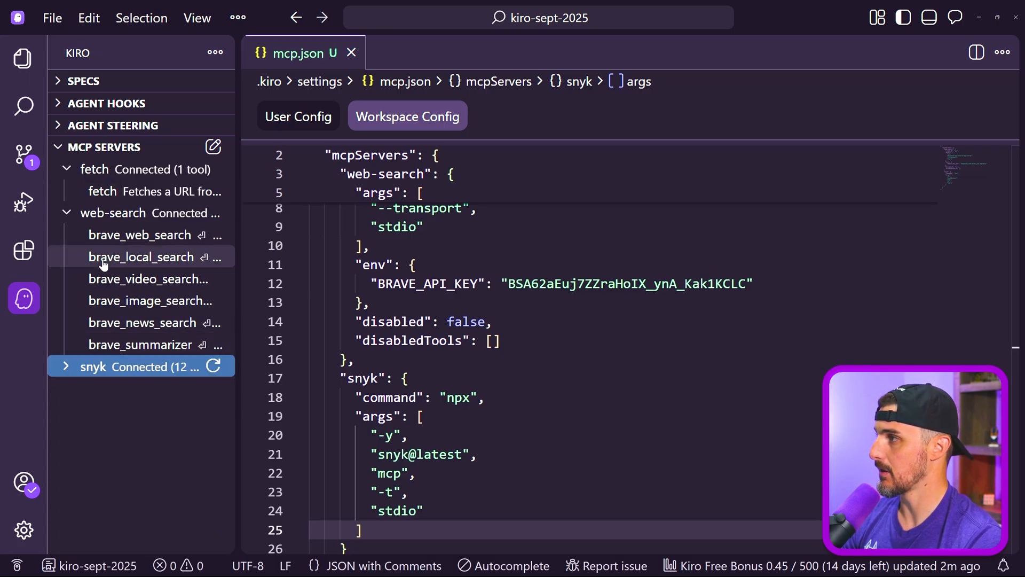
click(23, 58)
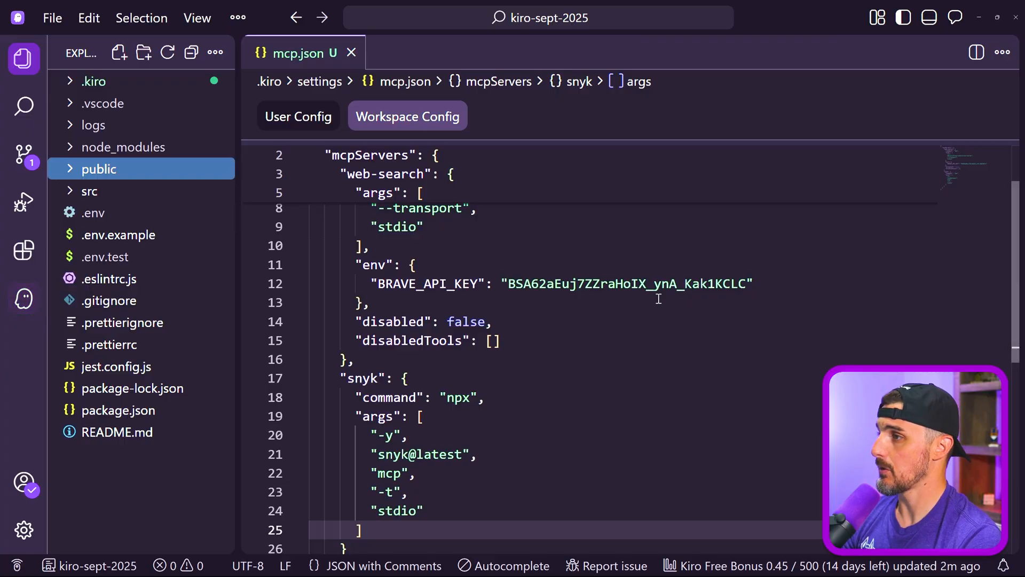
mouse_move(859, 101)
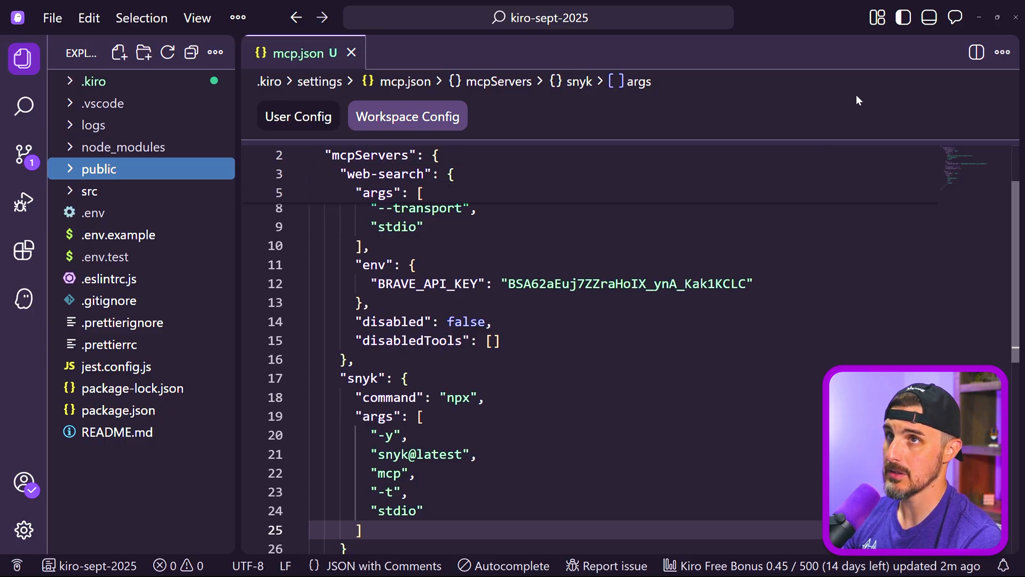
In a new chat, ask 'Please tell me about any security issues in my open source dependencies'.
click(953, 18)
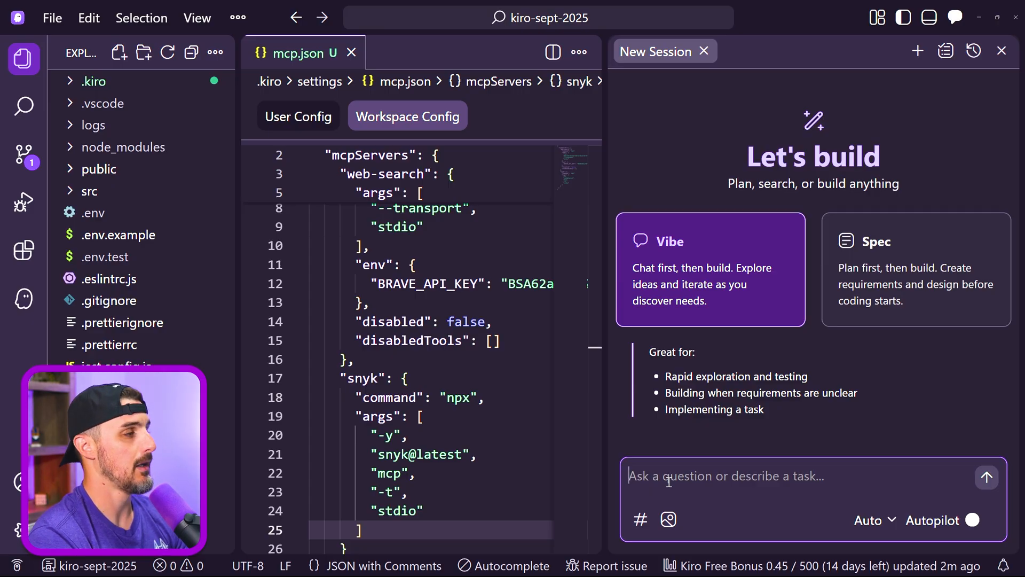
text(Please te)
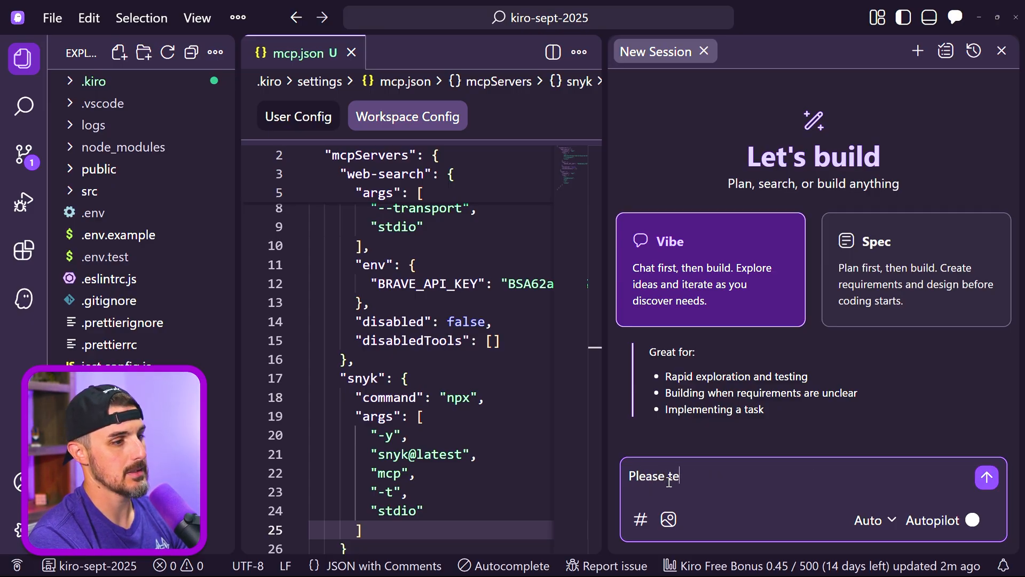
text(ll me about any)
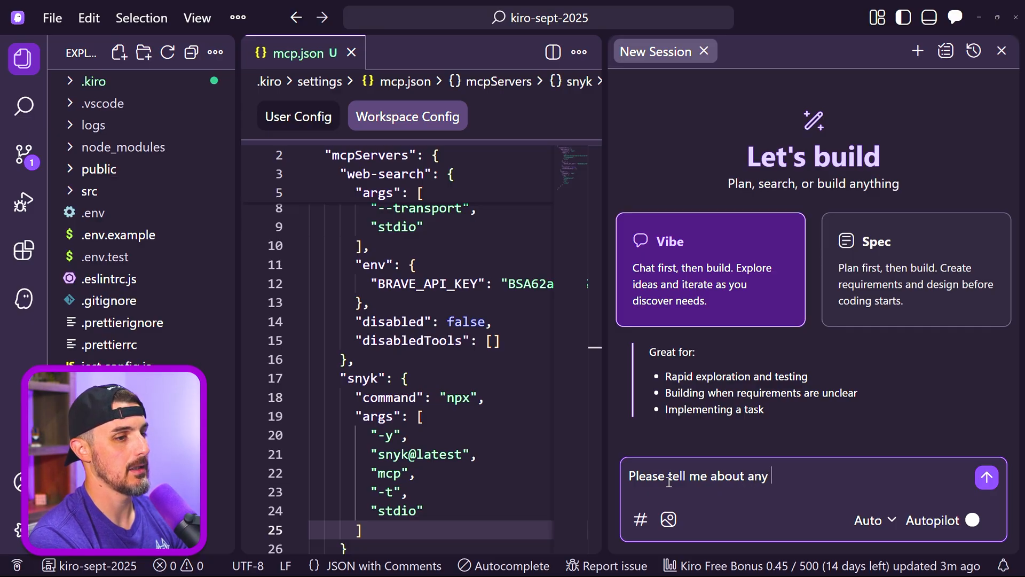
text(security issues)
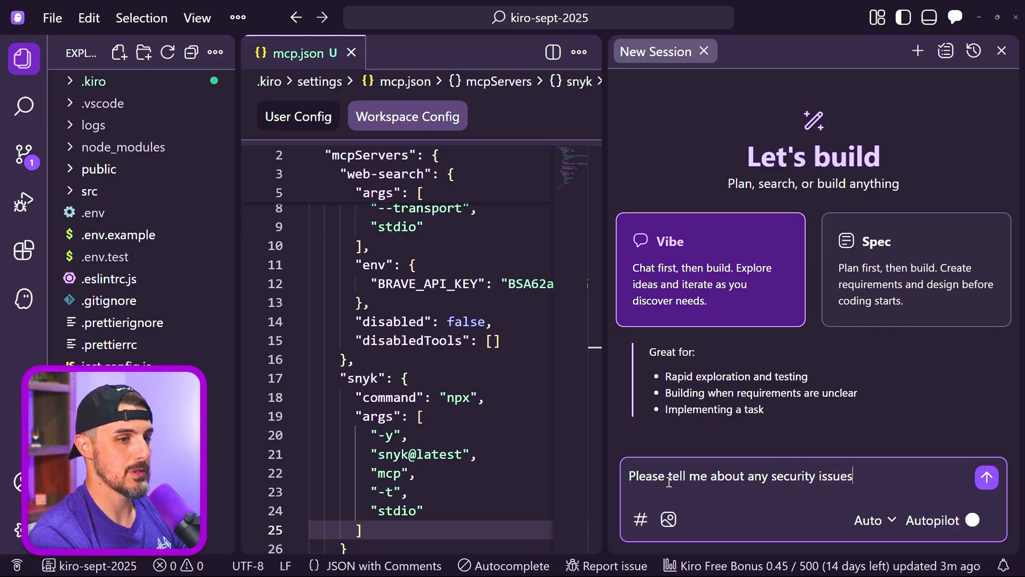
text(in my open source)
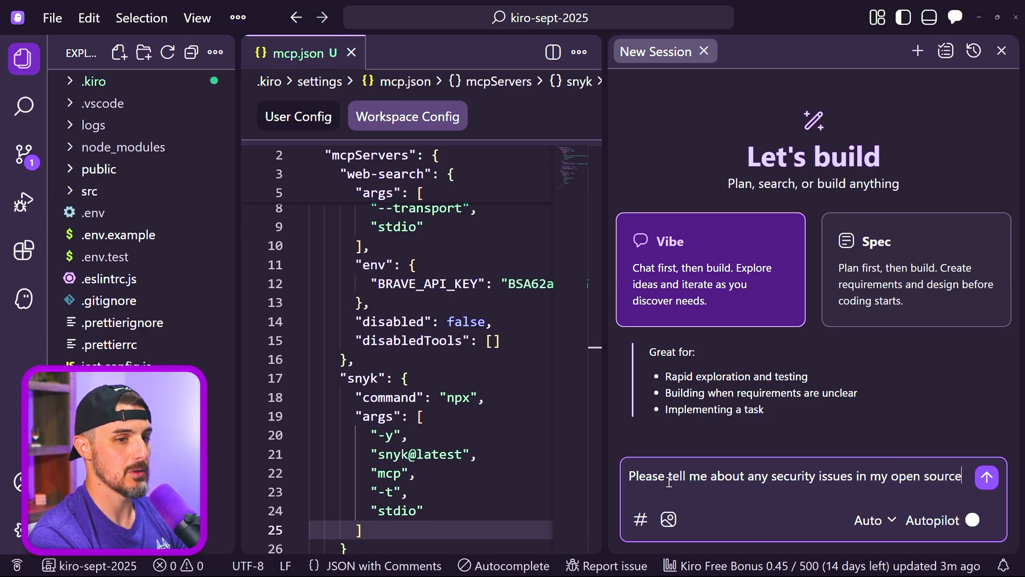
text(dependencie)
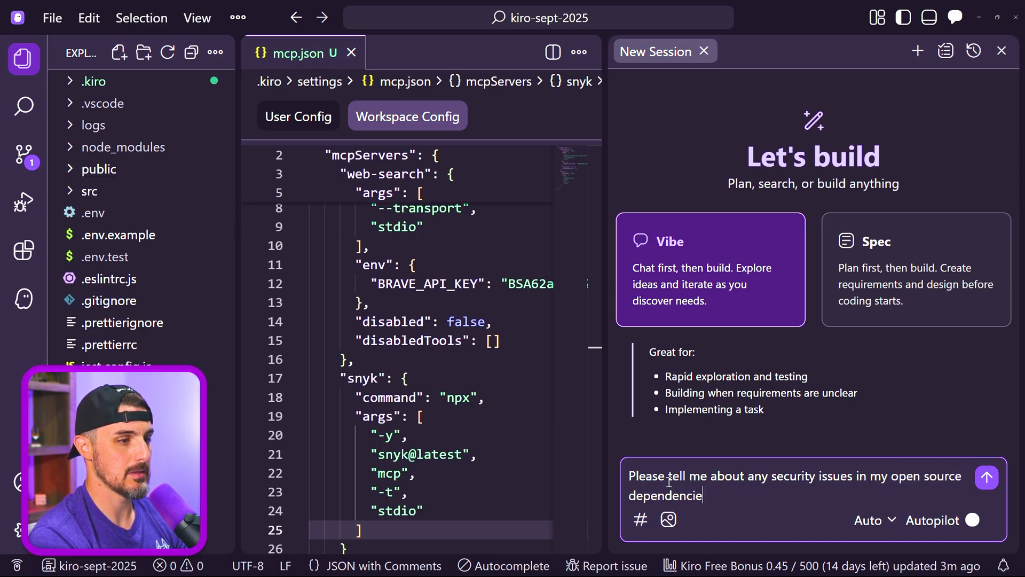
click(987, 476)
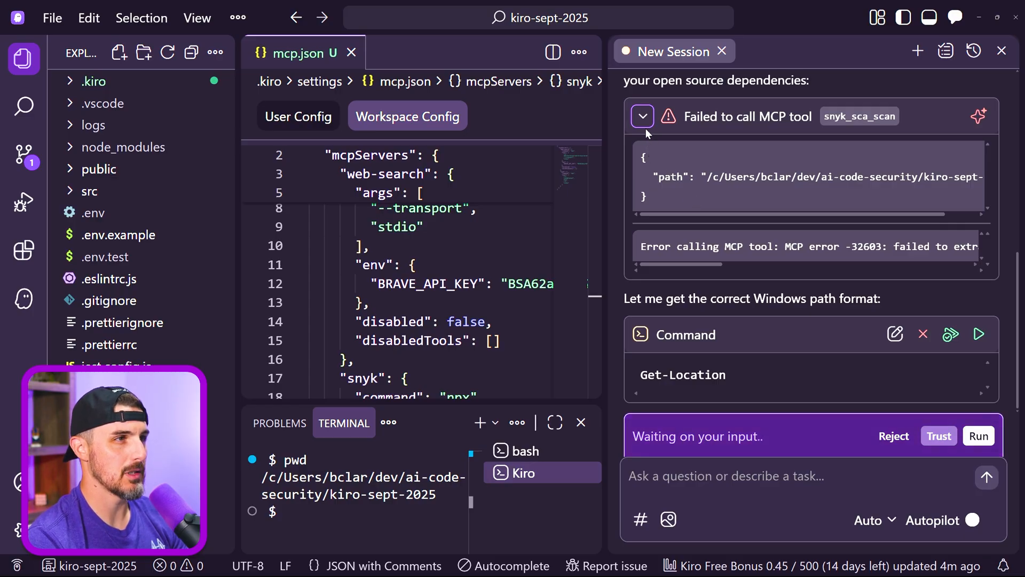
mouse_move(642, 117)
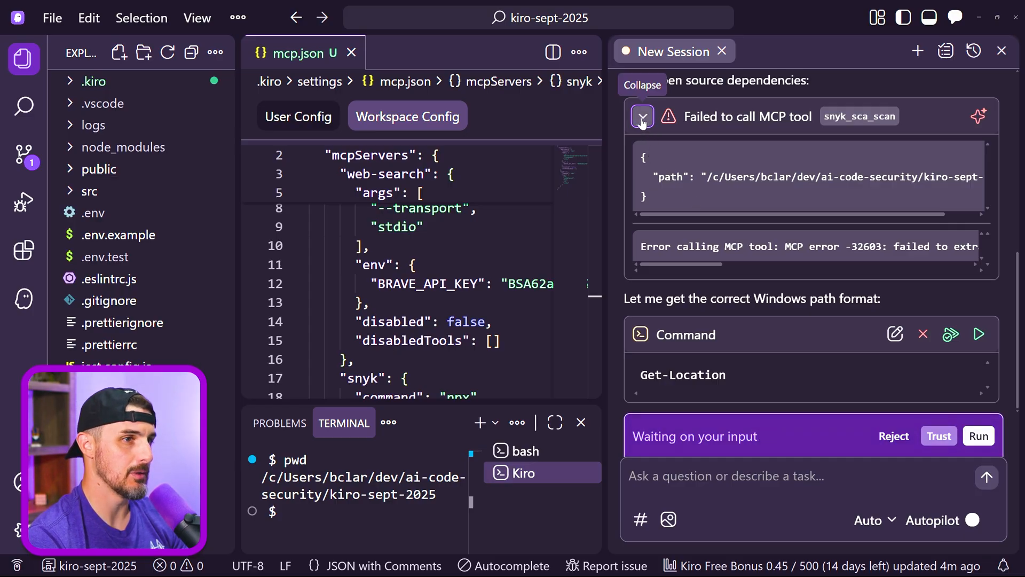
Approve the retried snyk_sca_scan and the snyk_trust folder call so the dependency scan completes.
click(642, 116)
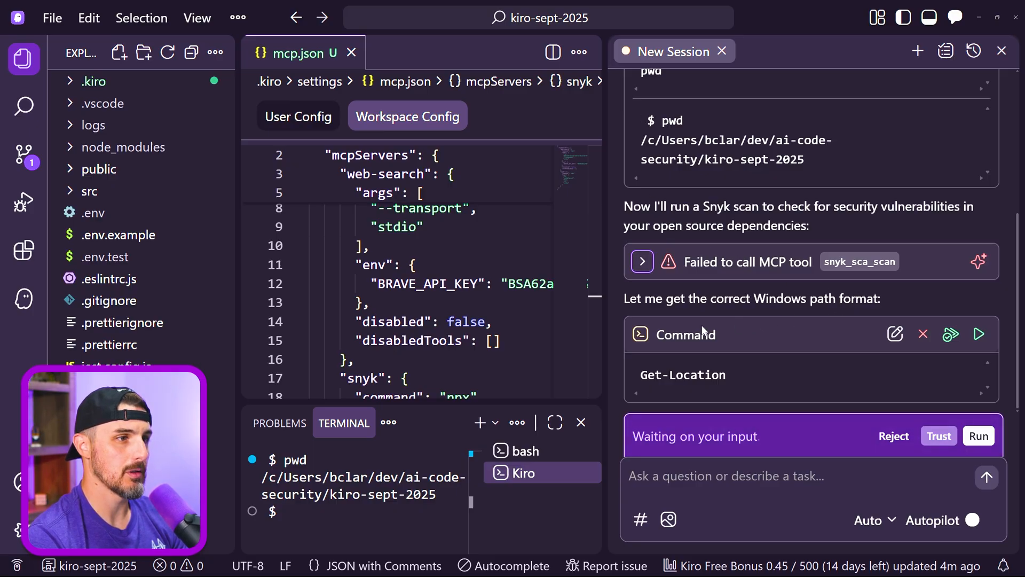
mouse_move(952, 334)
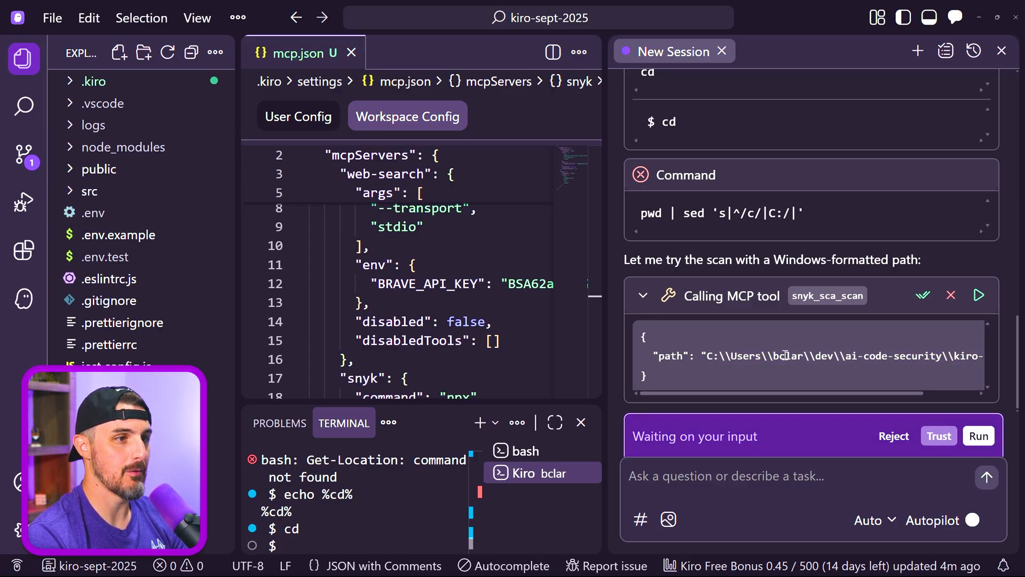
click(978, 435)
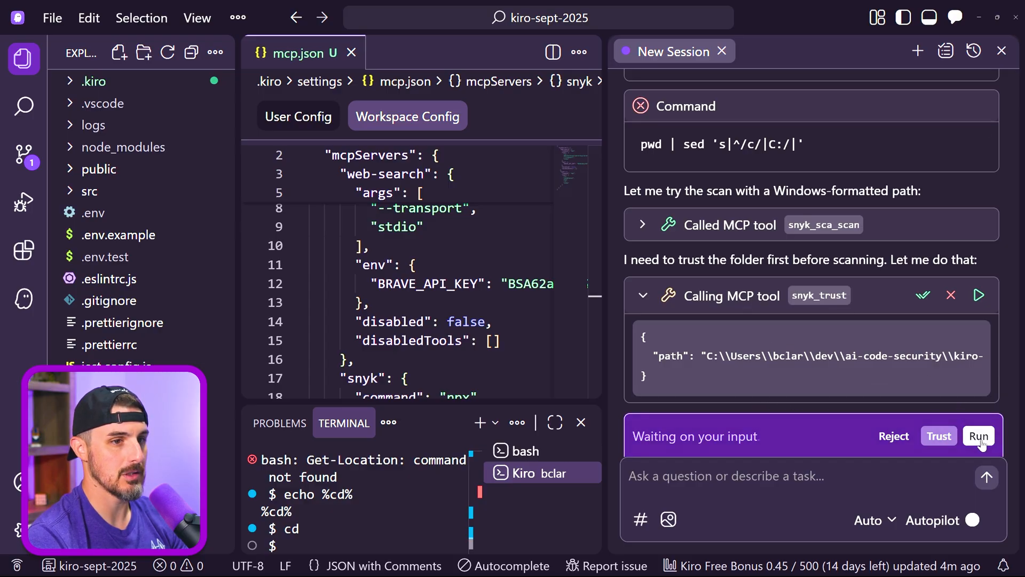
click(978, 435)
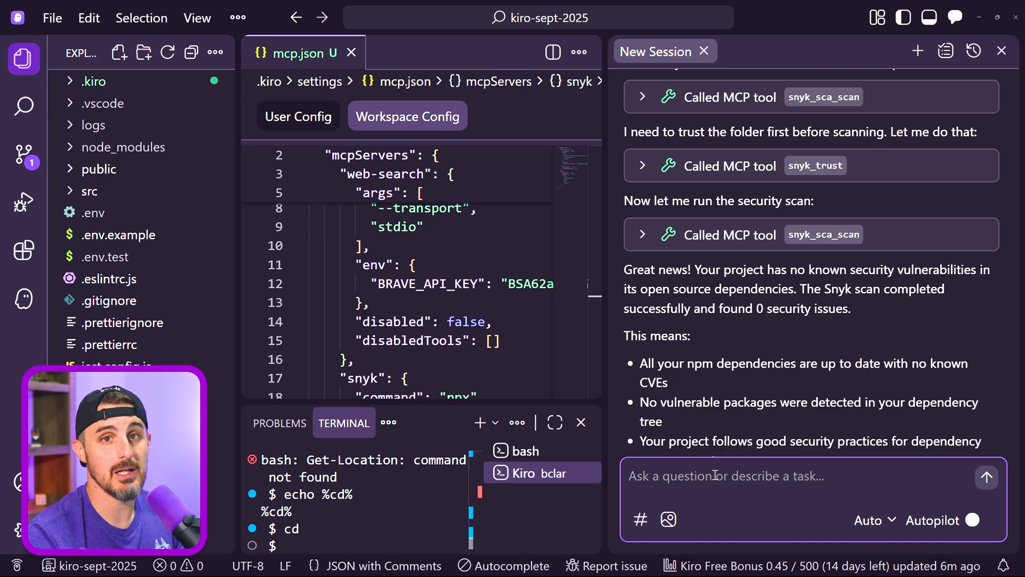
Ask about security issues in the project's code and approve the snyk_code_scan call.
click(987, 478)
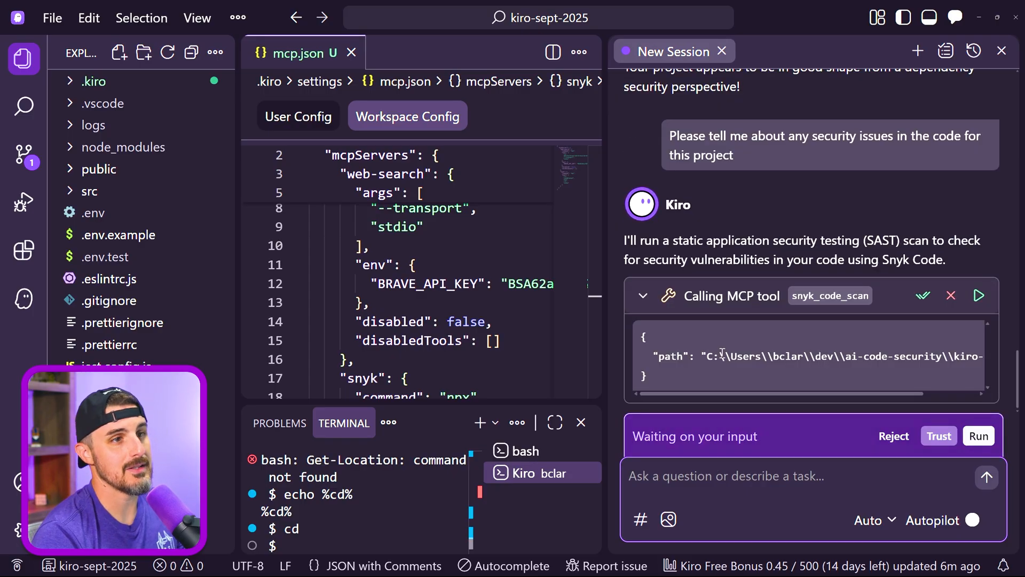
mouse_move(854, 309)
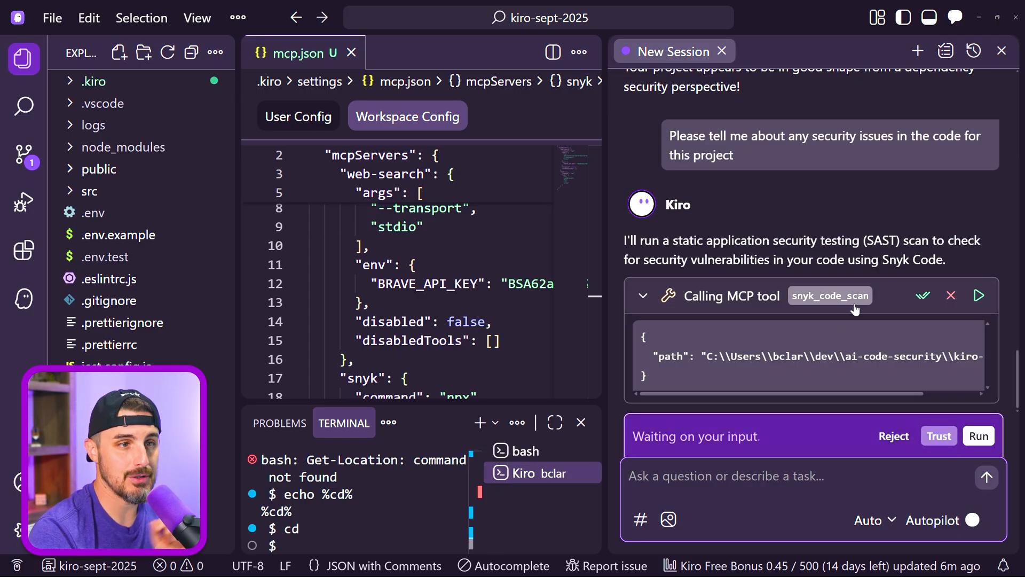
mouse_move(831, 296)
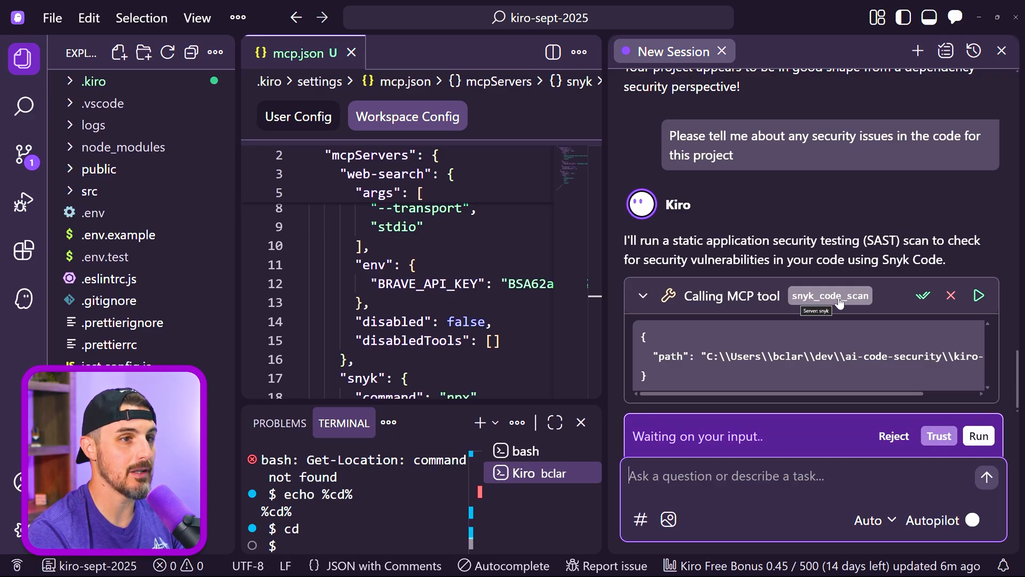
click(977, 436)
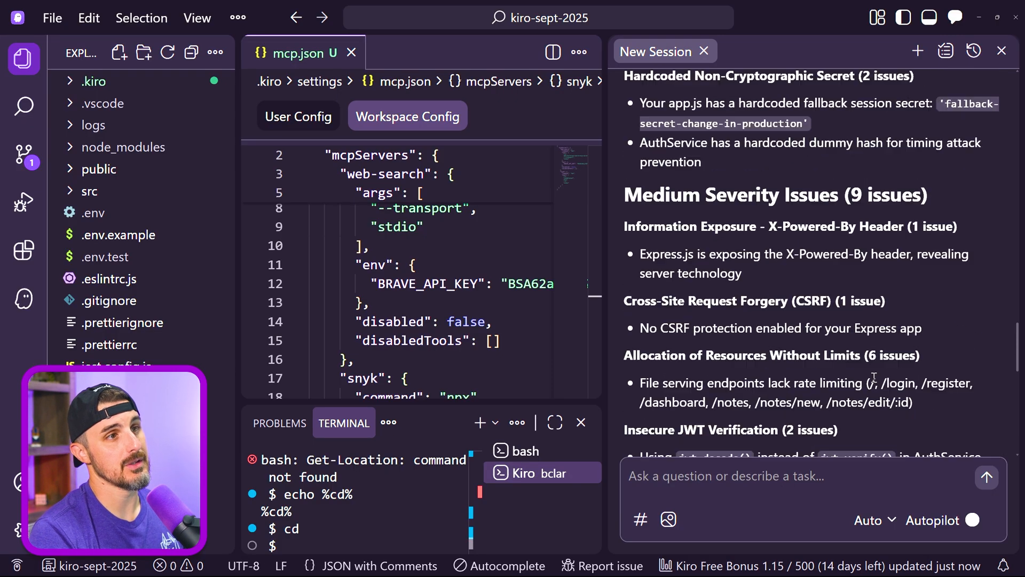
scroll(up, 3)
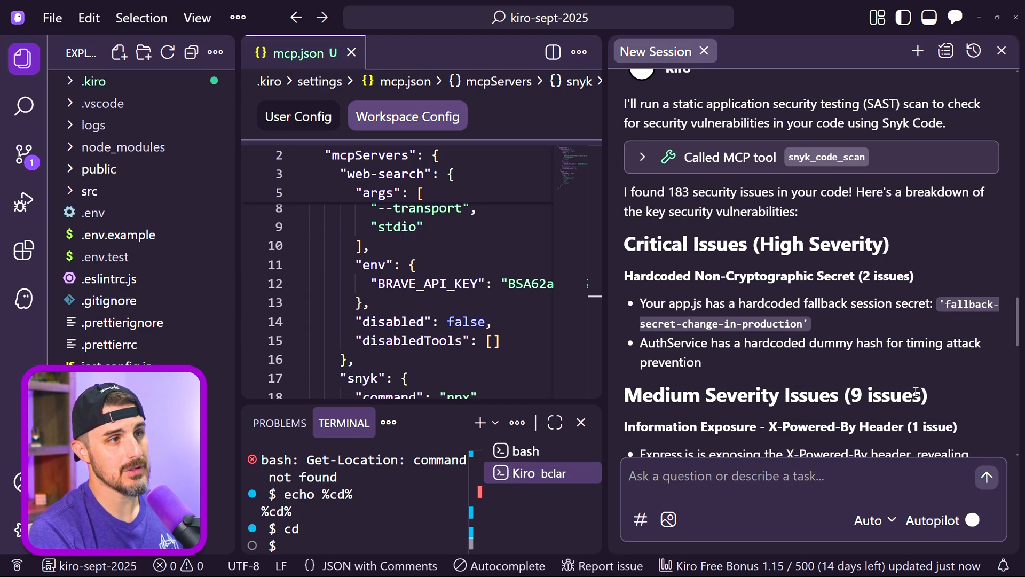
mouse_move(820, 318)
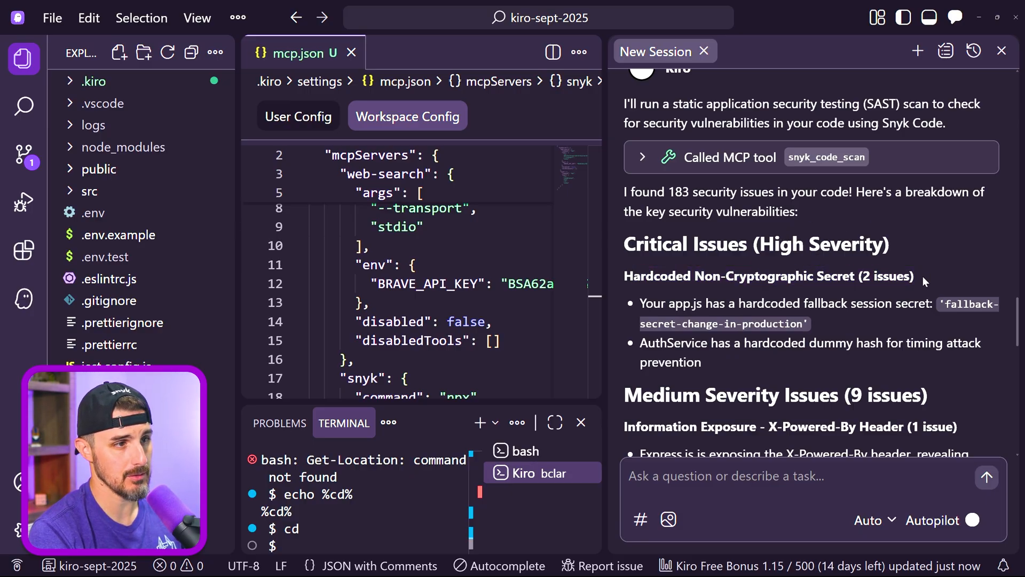
scroll(down, 3)
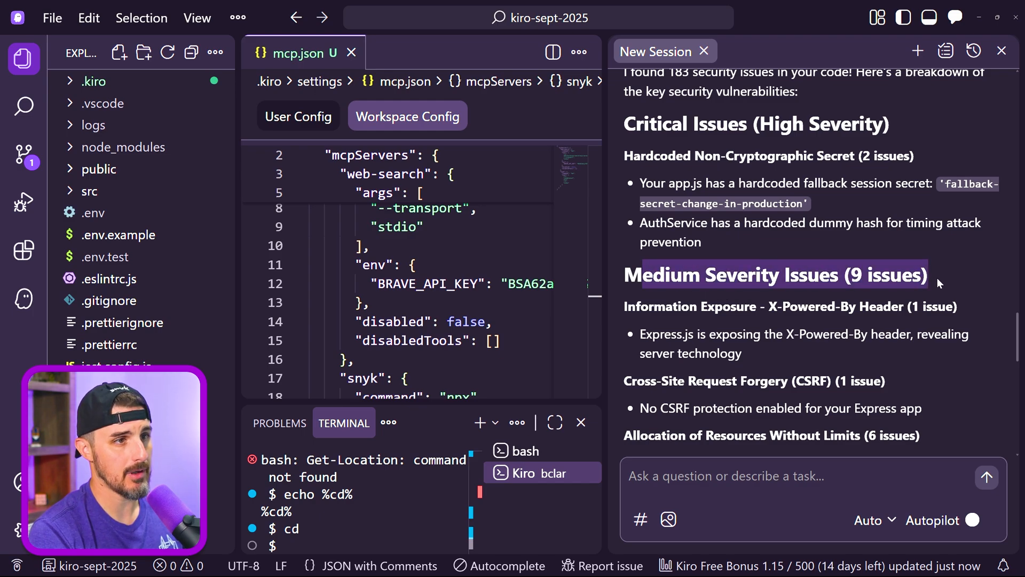
mouse_move(794, 306)
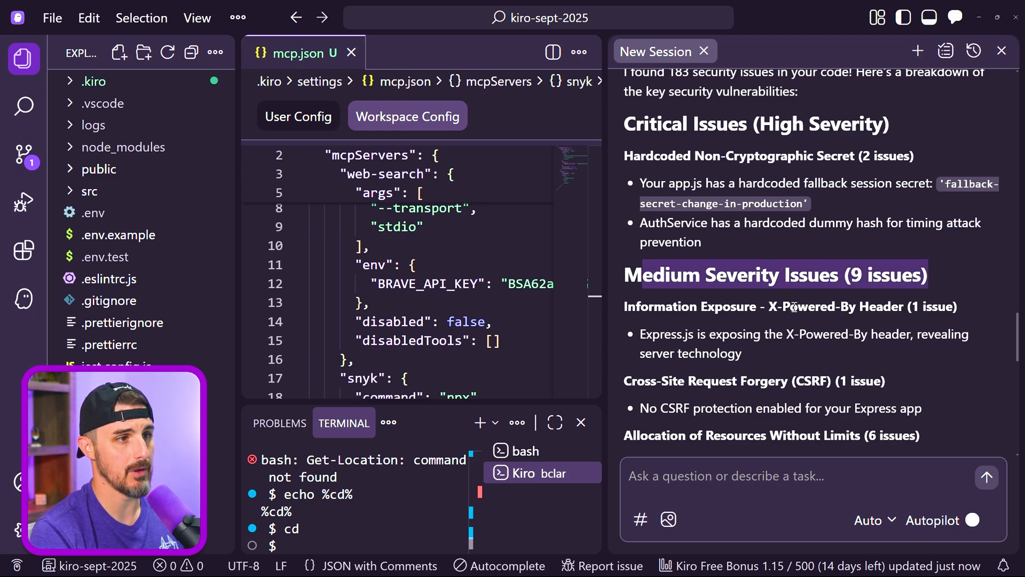
scroll(down, 3)
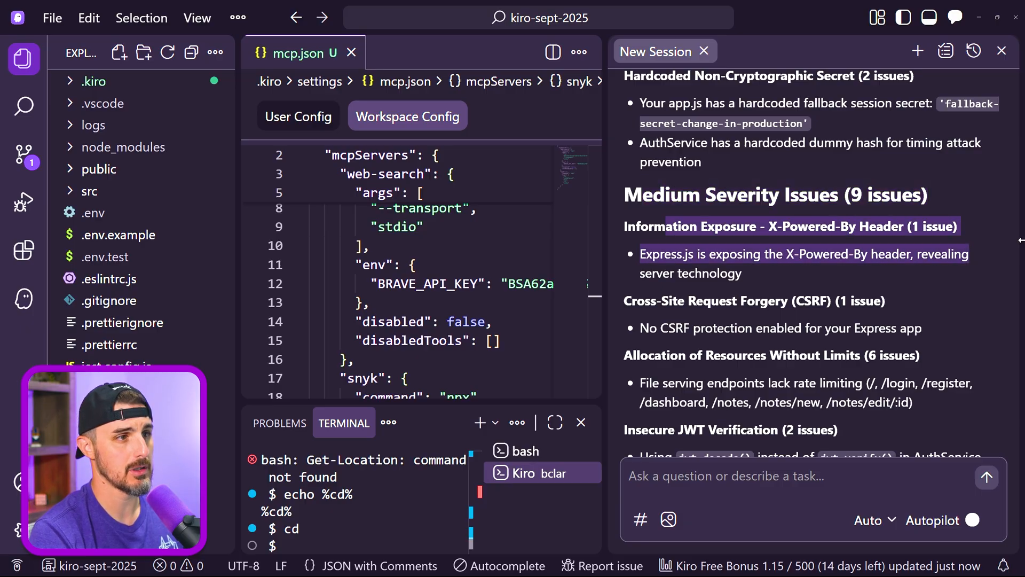
scroll(down, 3)
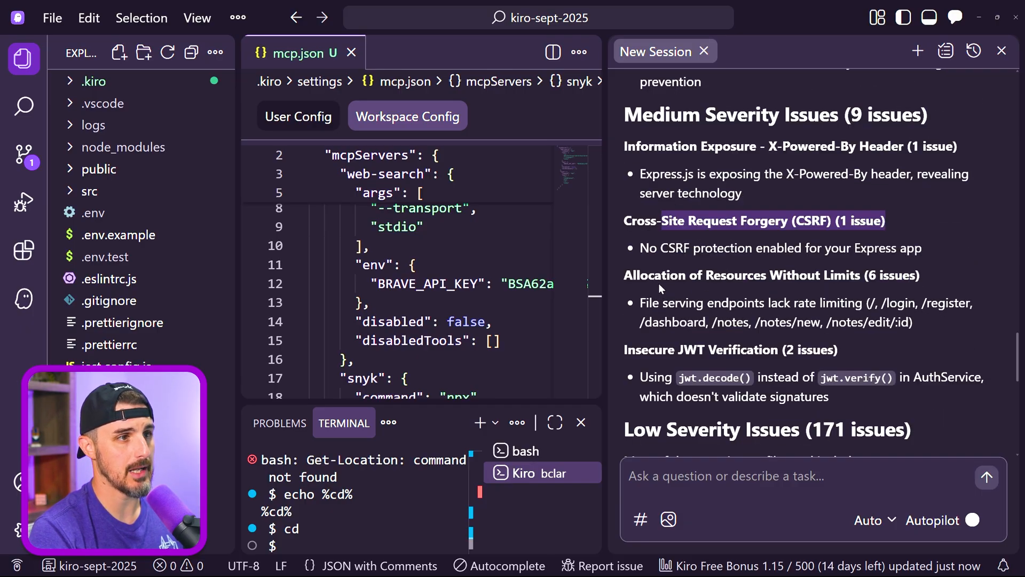
scroll(down, 3)
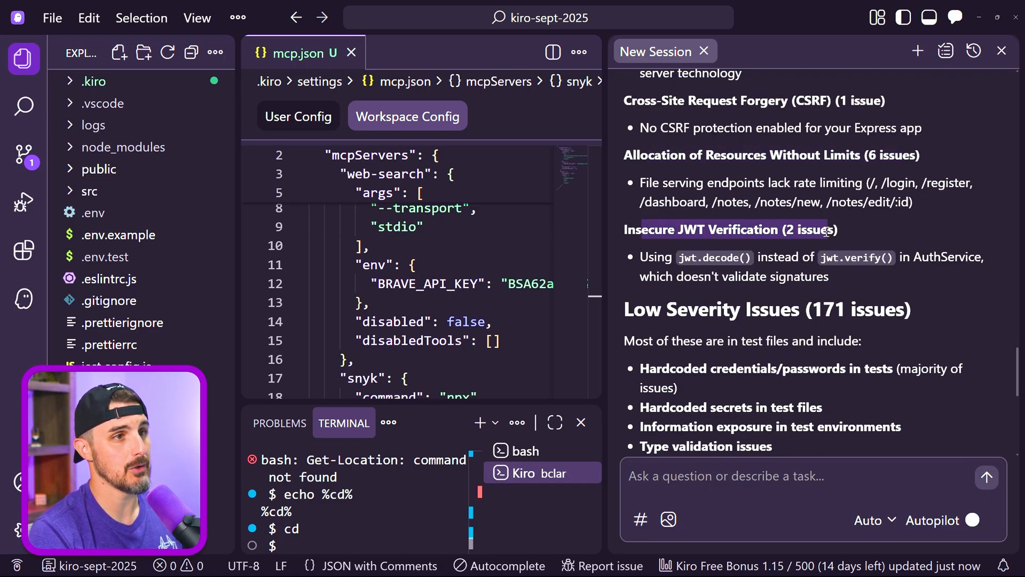
scroll(down, 3)
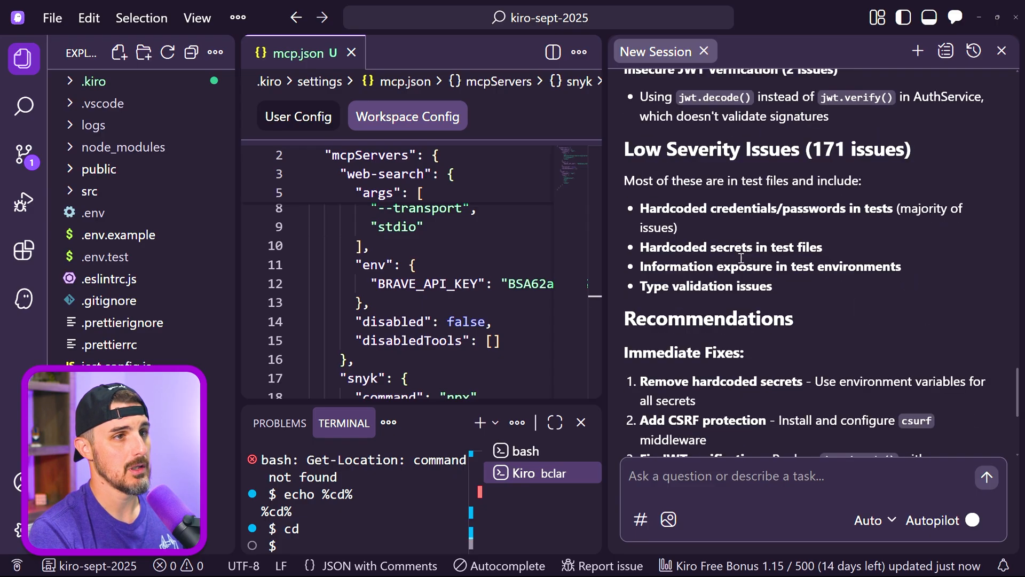